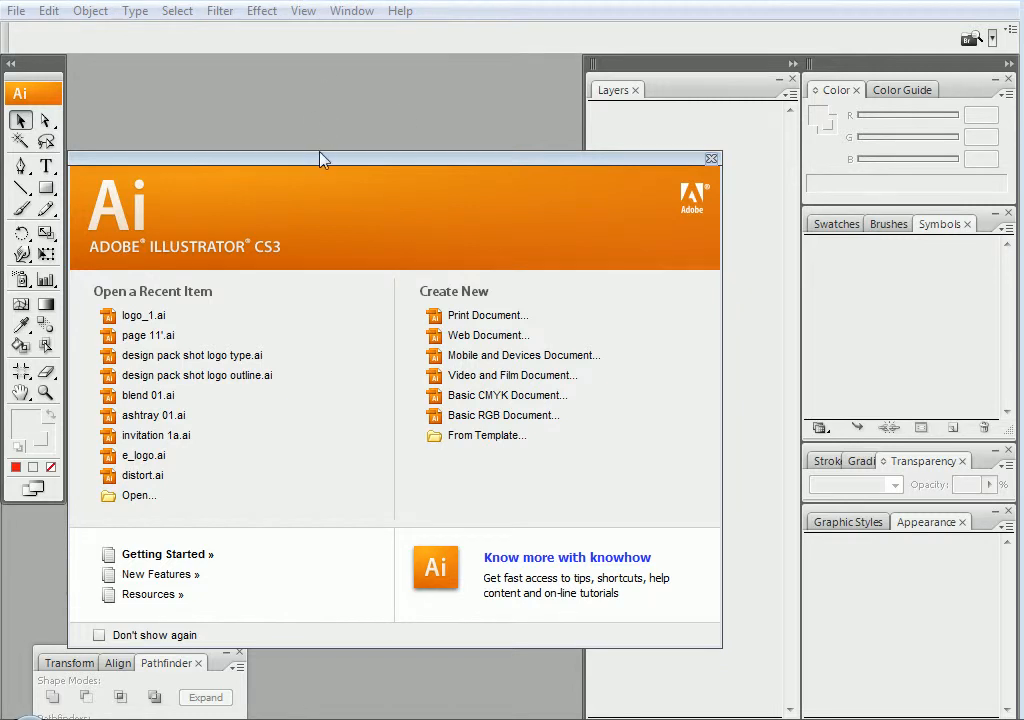
{"action": "mouse_move", "coordinate": [332, 124]}
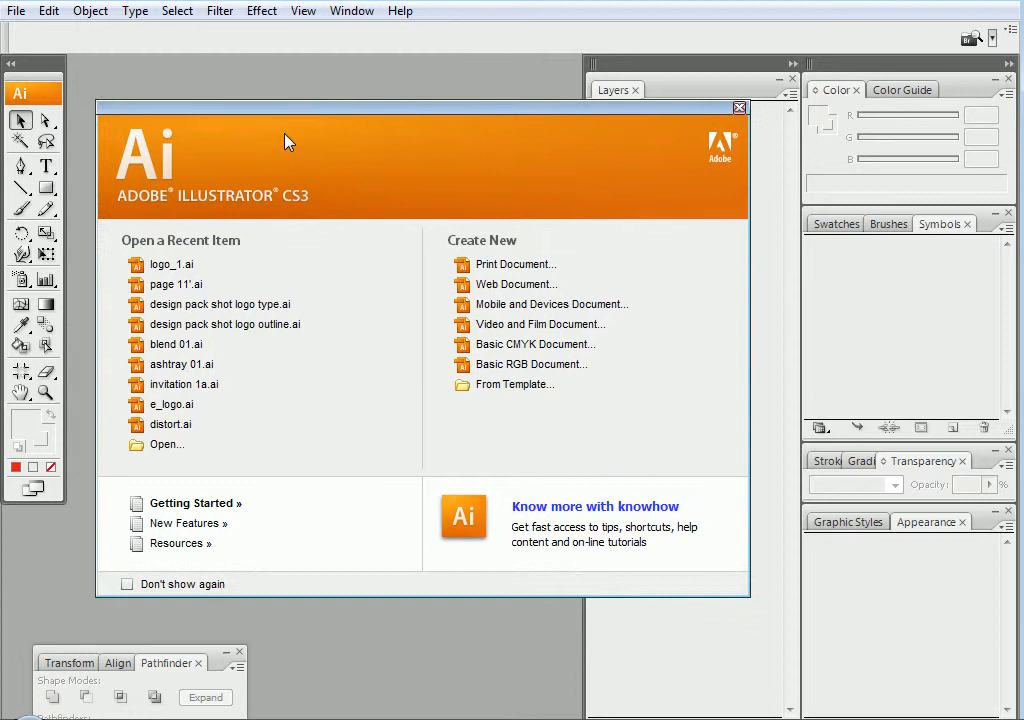
{"action": "mouse_move", "coordinate": [330, 112]}
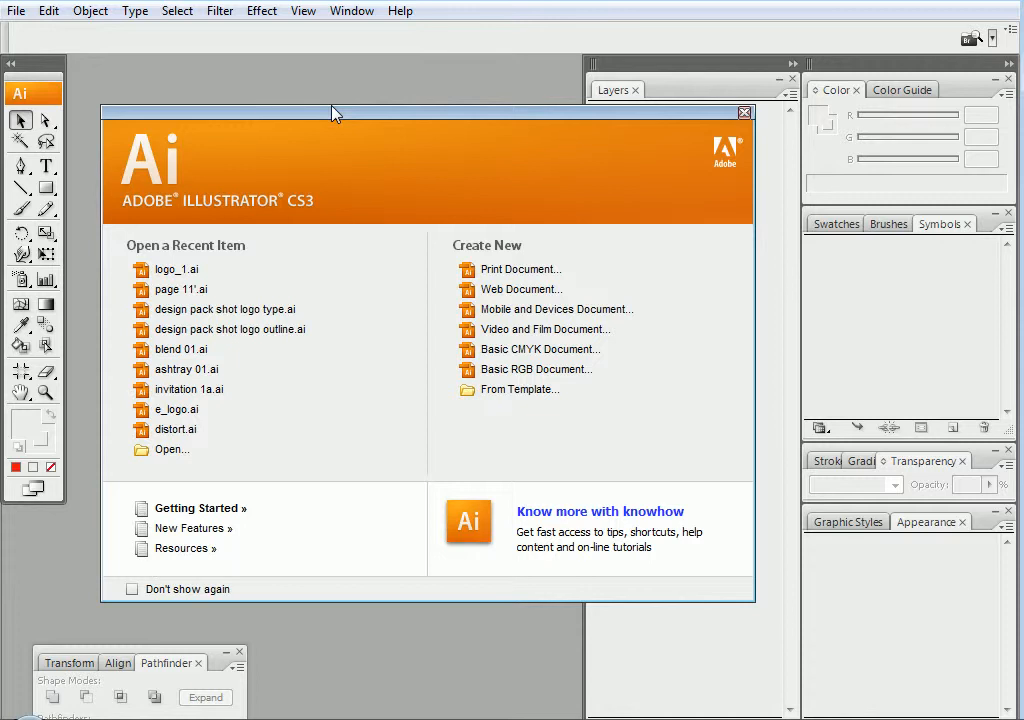
{"action": "mouse_move", "coordinate": [424, 224]}
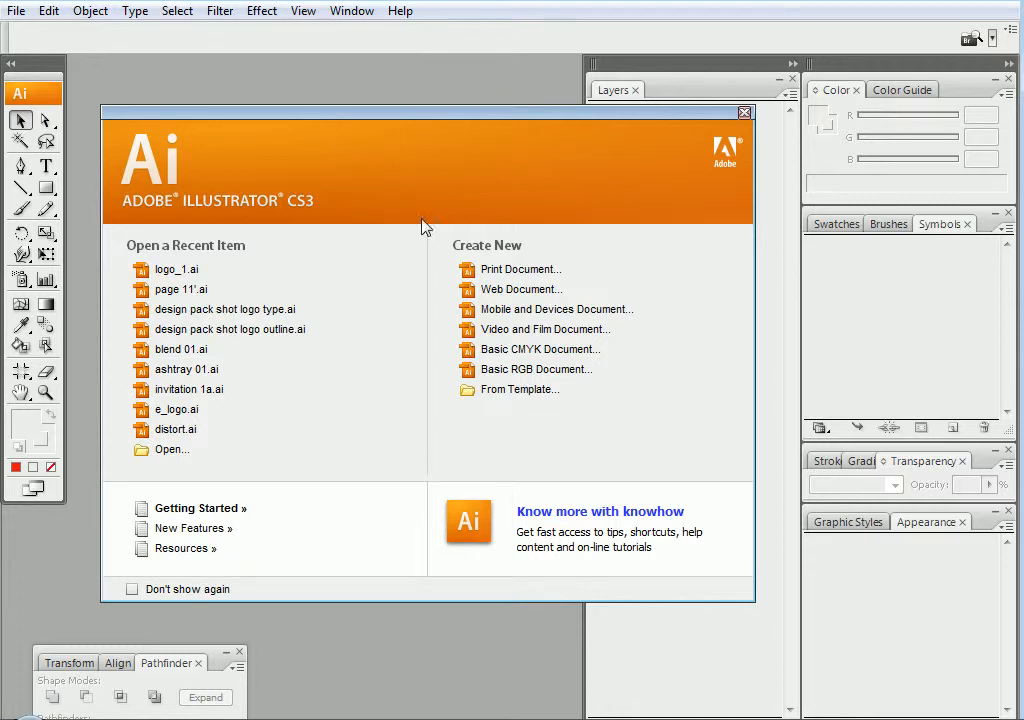
{"action": "mouse_move", "coordinate": [520, 328]}
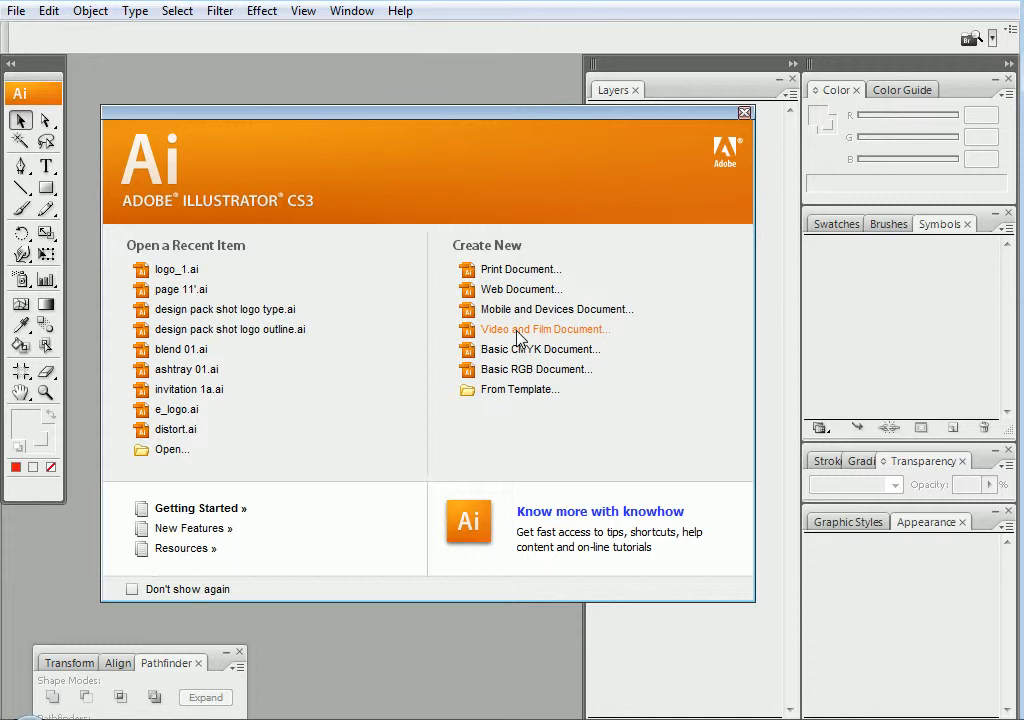
Step: Create a new 720 x 576 Video and Film document and hide the transparency grid
{"action": "left_click", "coordinate": [544, 328]}
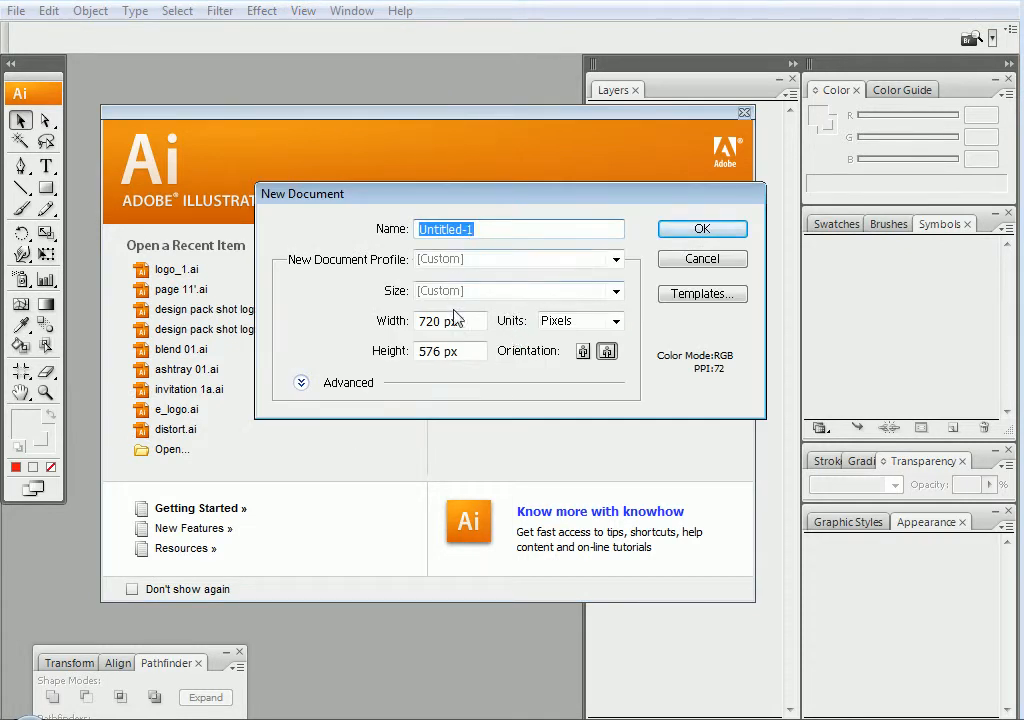
{"action": "left_click", "coordinate": [616, 260]}
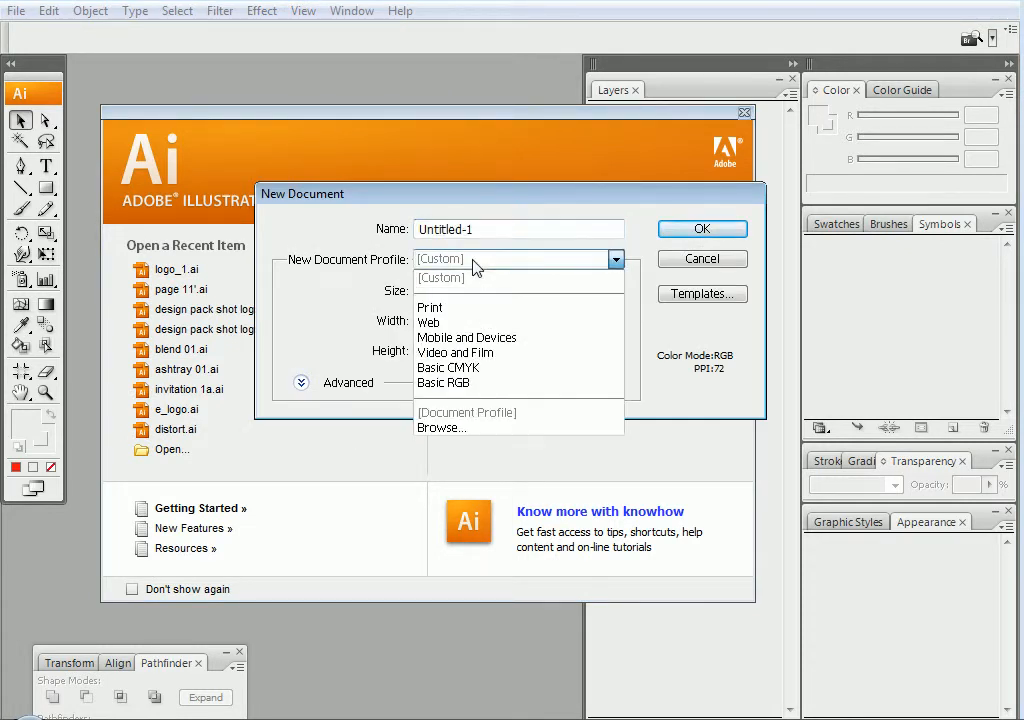
{"action": "left_click", "coordinate": [616, 292]}
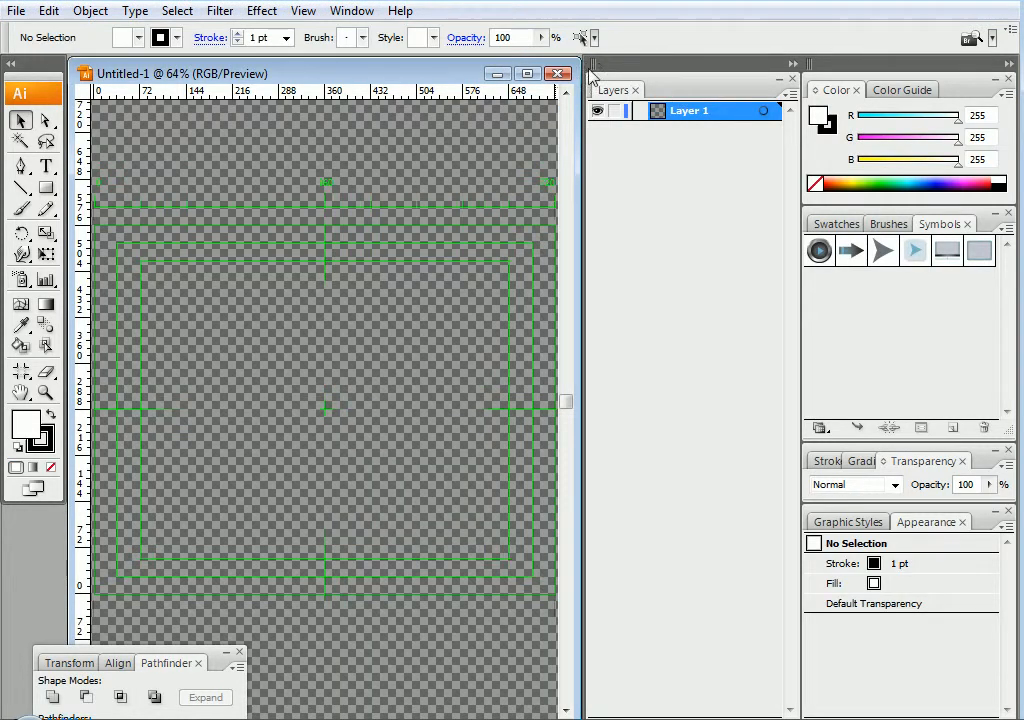
{"action": "mouse_move", "coordinate": [388, 330]}
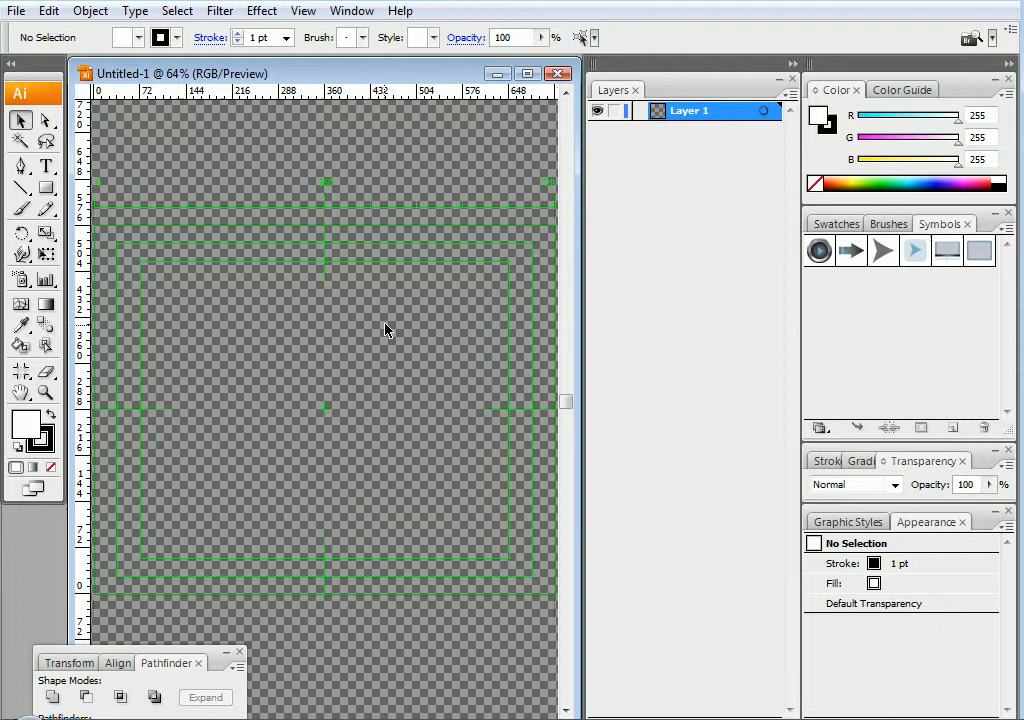
{"action": "mouse_move", "coordinate": [318, 360]}
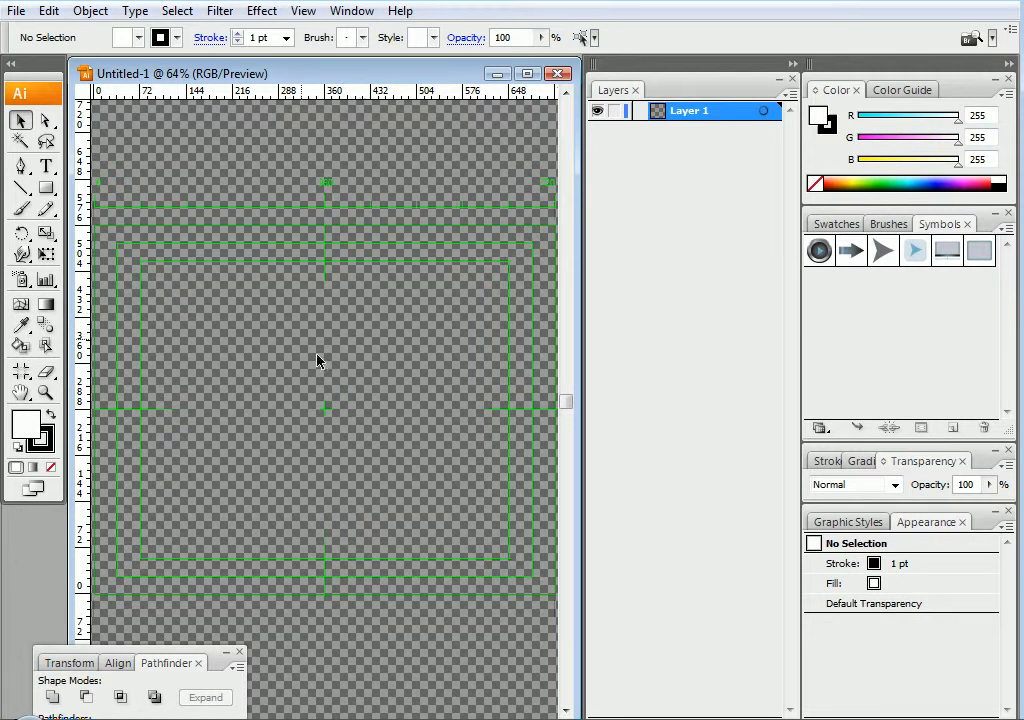
{"action": "mouse_move", "coordinate": [256, 286]}
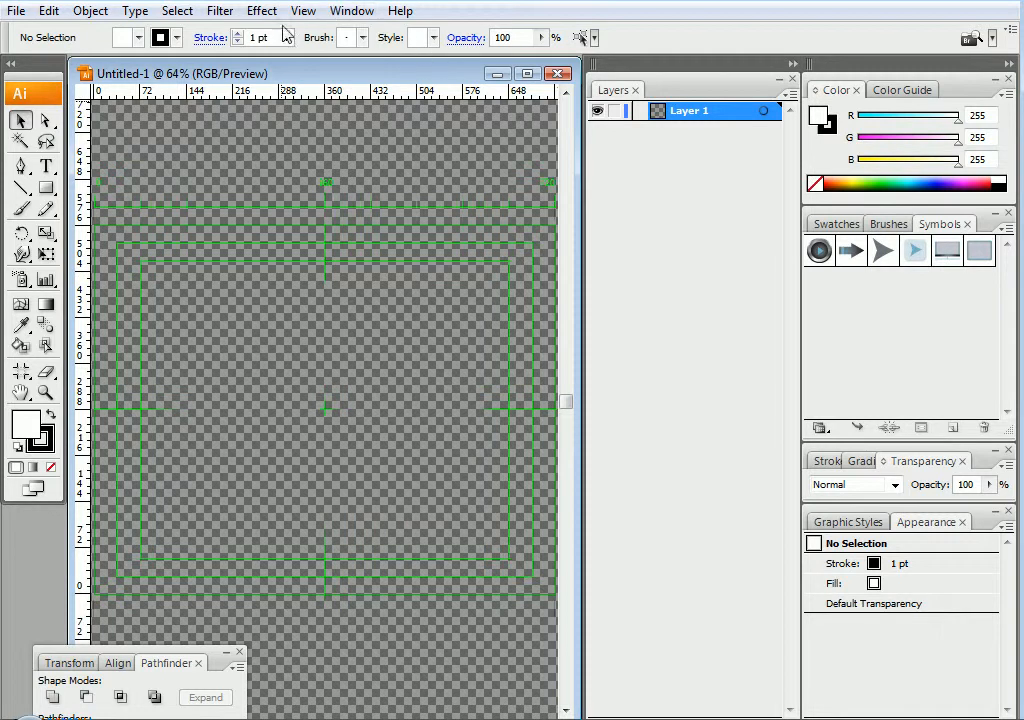
{"action": "left_click", "coordinate": [304, 12]}
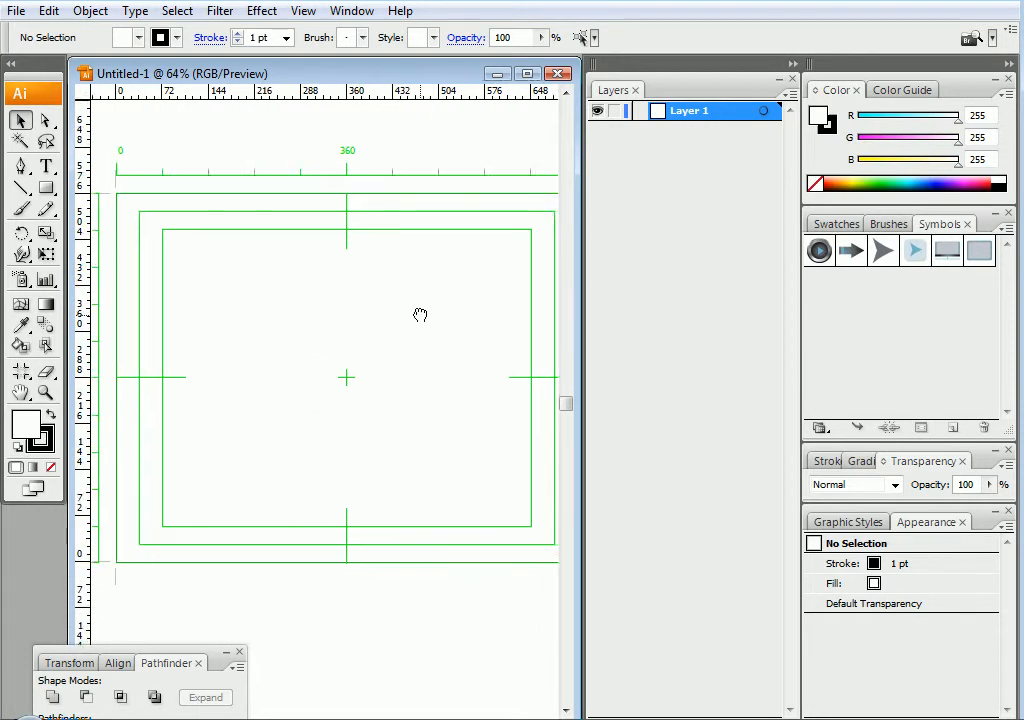
{"action": "left_click_drag", "start_coordinate": [420, 314], "coordinate": [404, 310]}
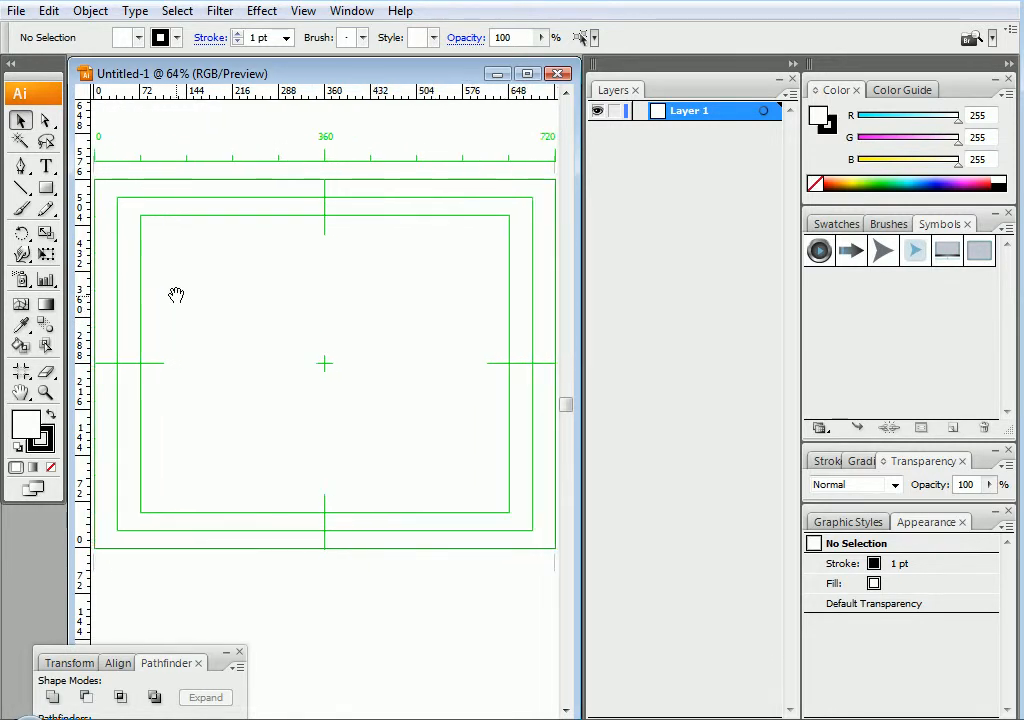
{"action": "mouse_move", "coordinate": [148, 258]}
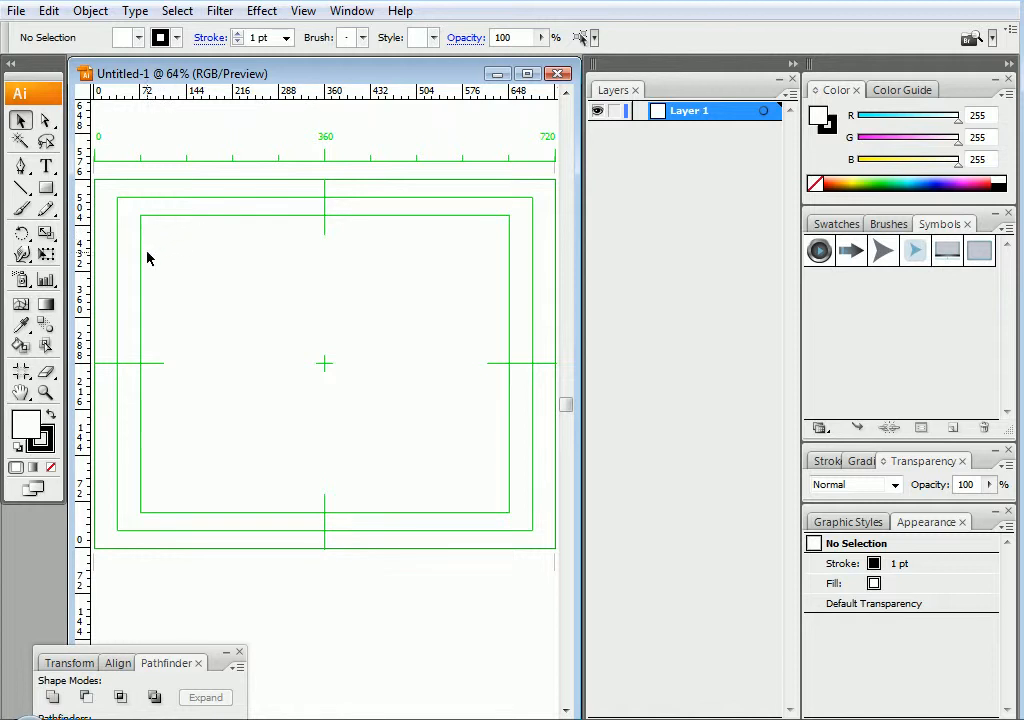
{"action": "mouse_move", "coordinate": [496, 232]}
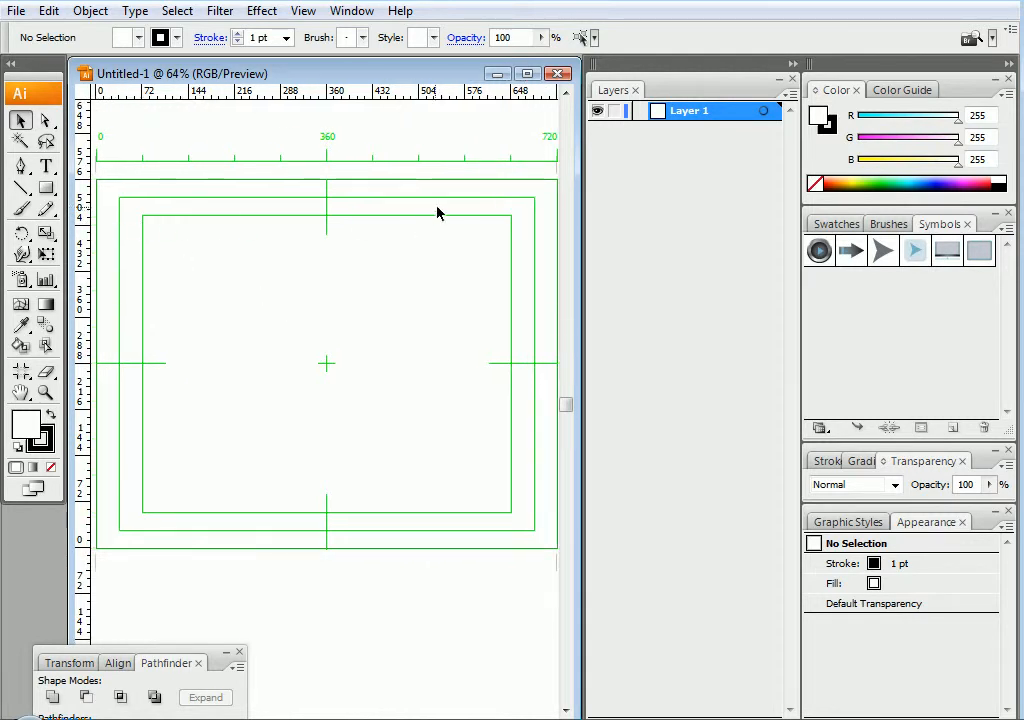
{"action": "mouse_move", "coordinate": [264, 312]}
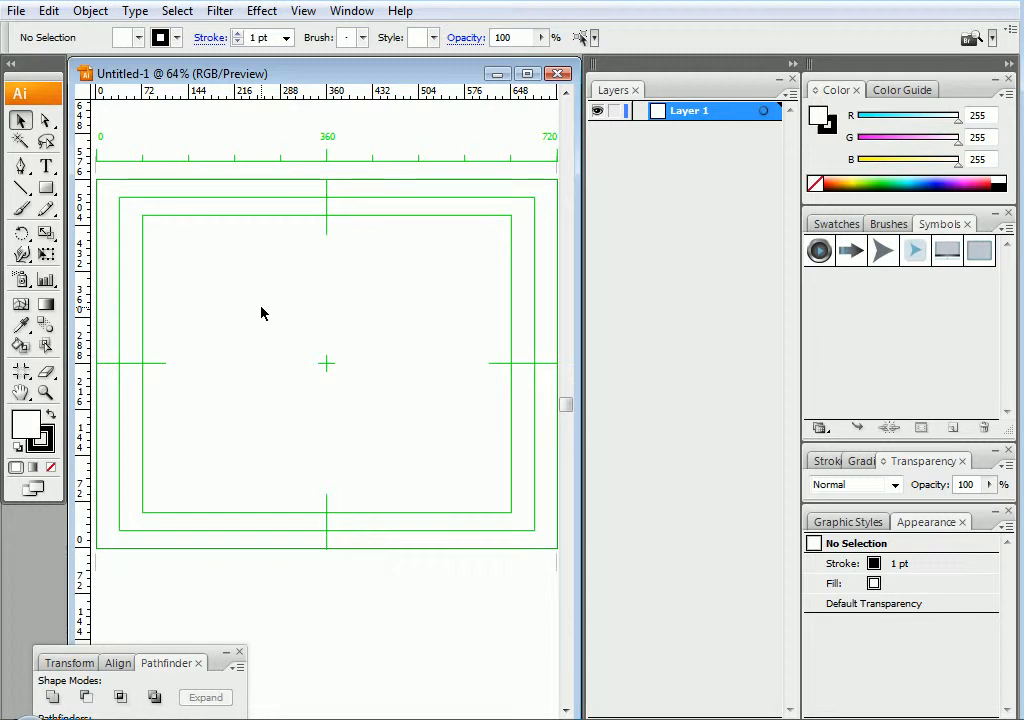
{"action": "mouse_move", "coordinate": [196, 240]}
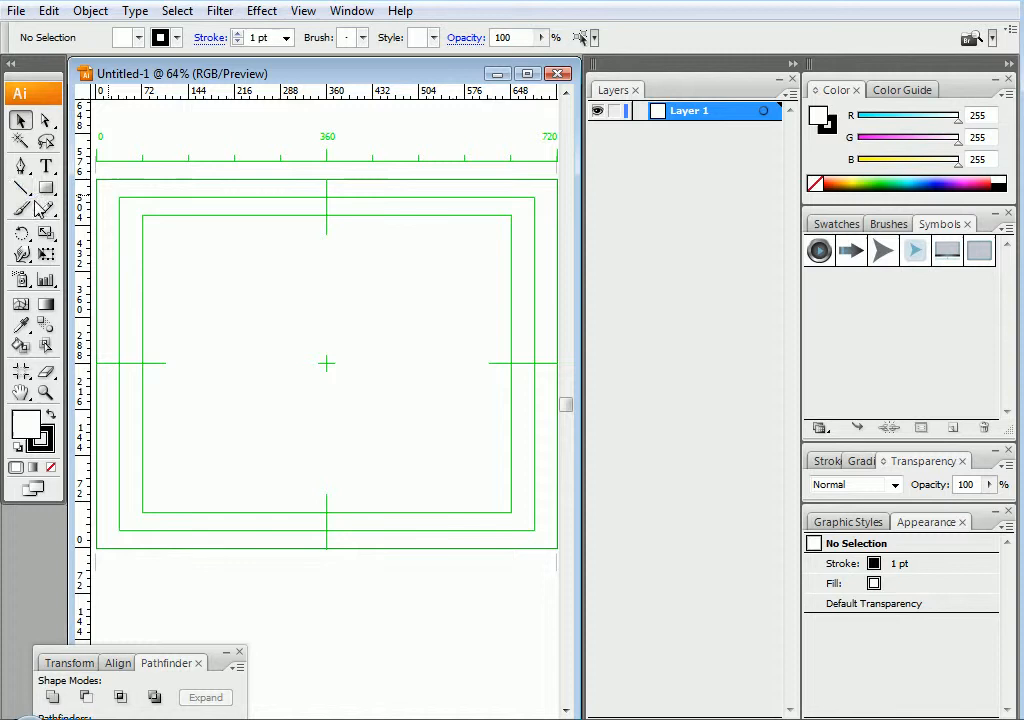
{"action": "mouse_move", "coordinate": [114, 184]}
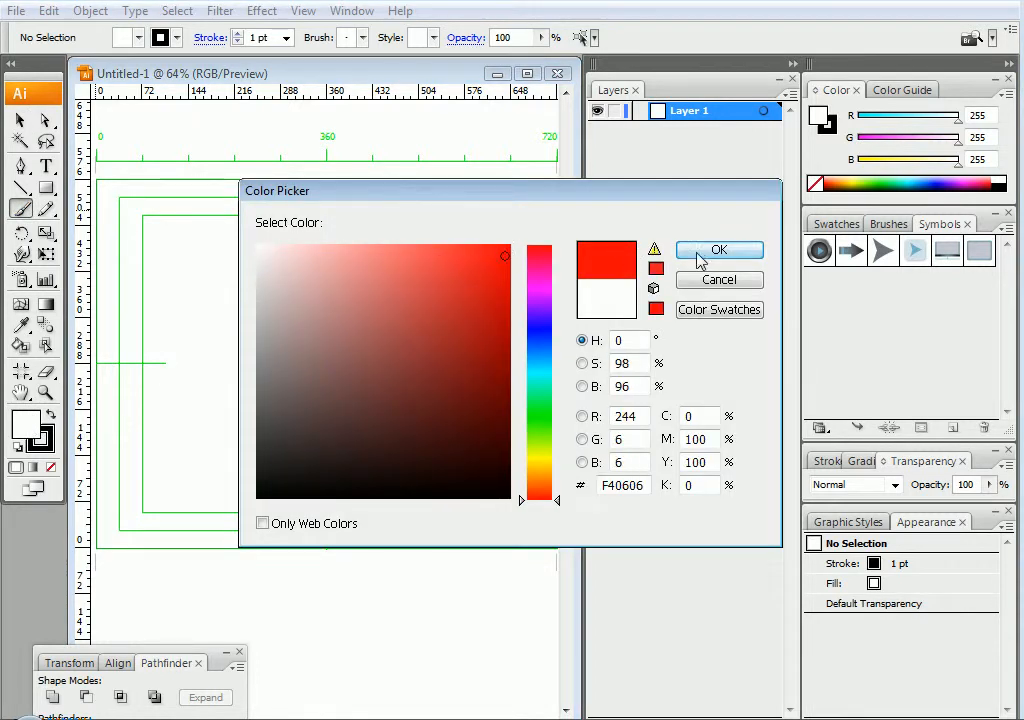
Step: Paint the red L stroke with the Paintbrush and add a new layer for the next letter
{"action": "left_click", "coordinate": [720, 250]}
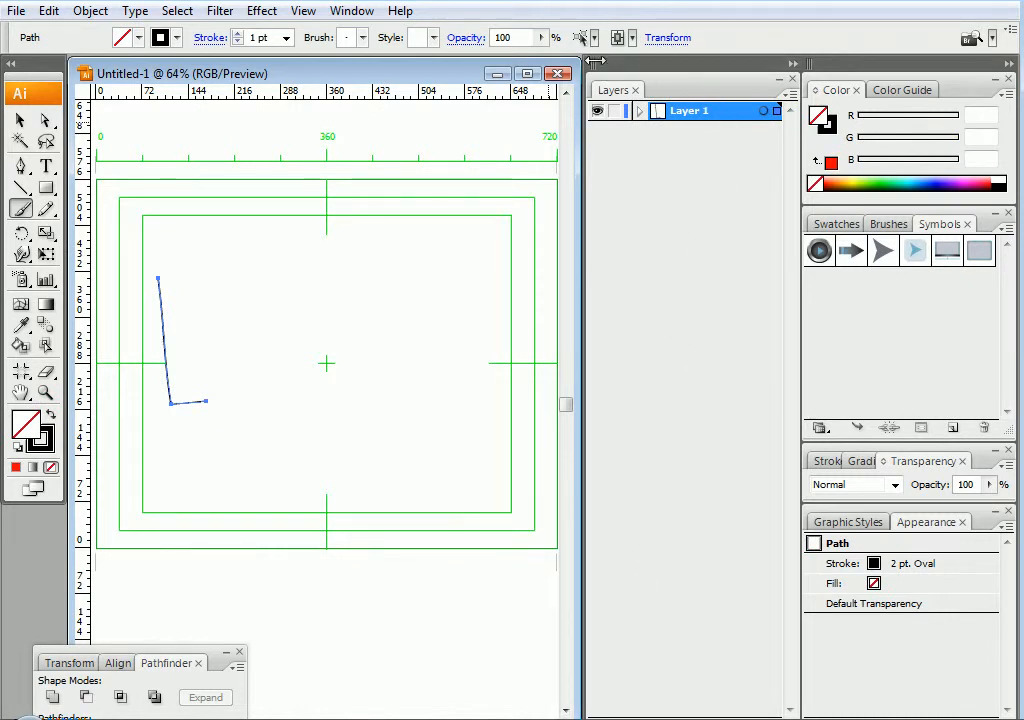
{"action": "left_click_drag", "start_coordinate": [688, 112], "coordinate": [390, 166]}
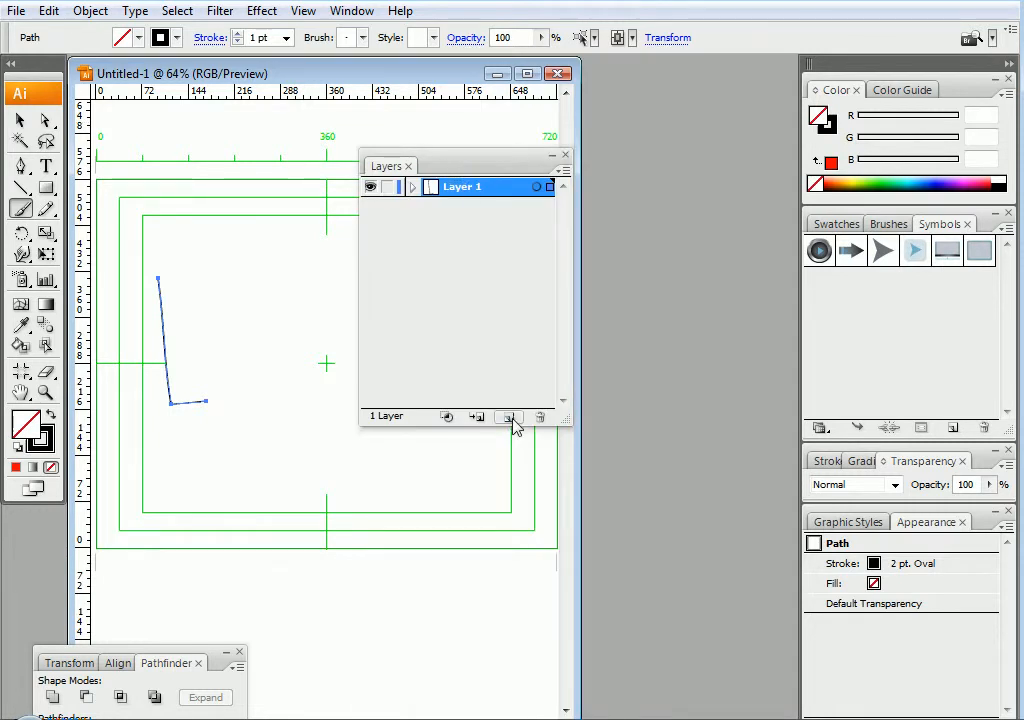
{"action": "left_click", "coordinate": [510, 418]}
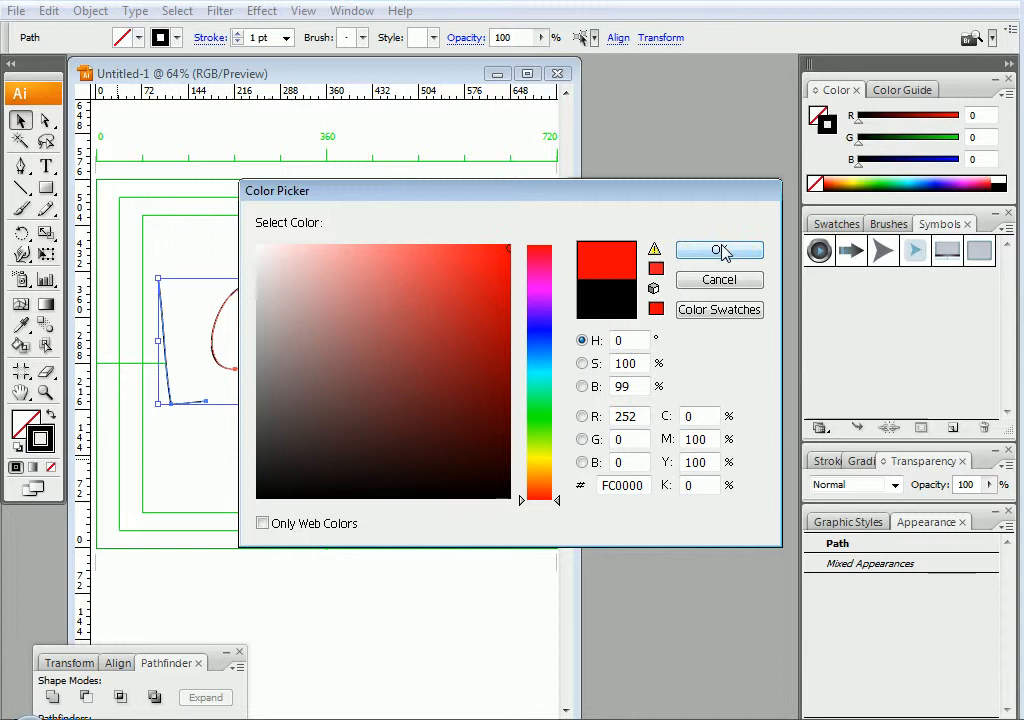
Step: Confirm red for the remaining letters and set the stroke weight to 20 pt
{"action": "left_click", "coordinate": [720, 250]}
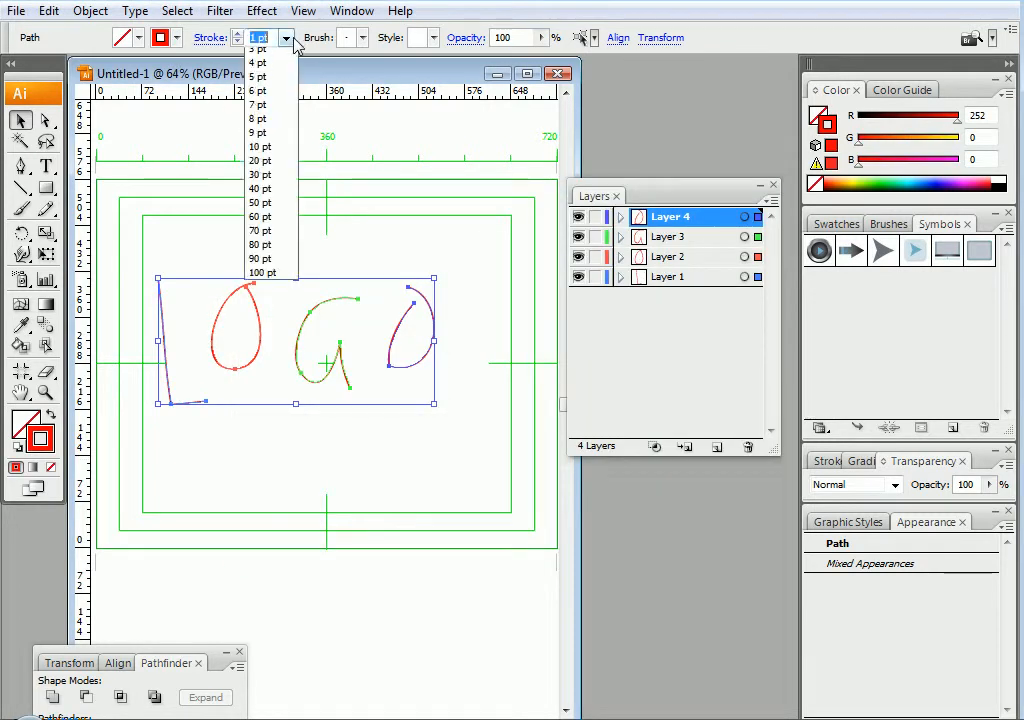
{"action": "left_click", "coordinate": [260, 174]}
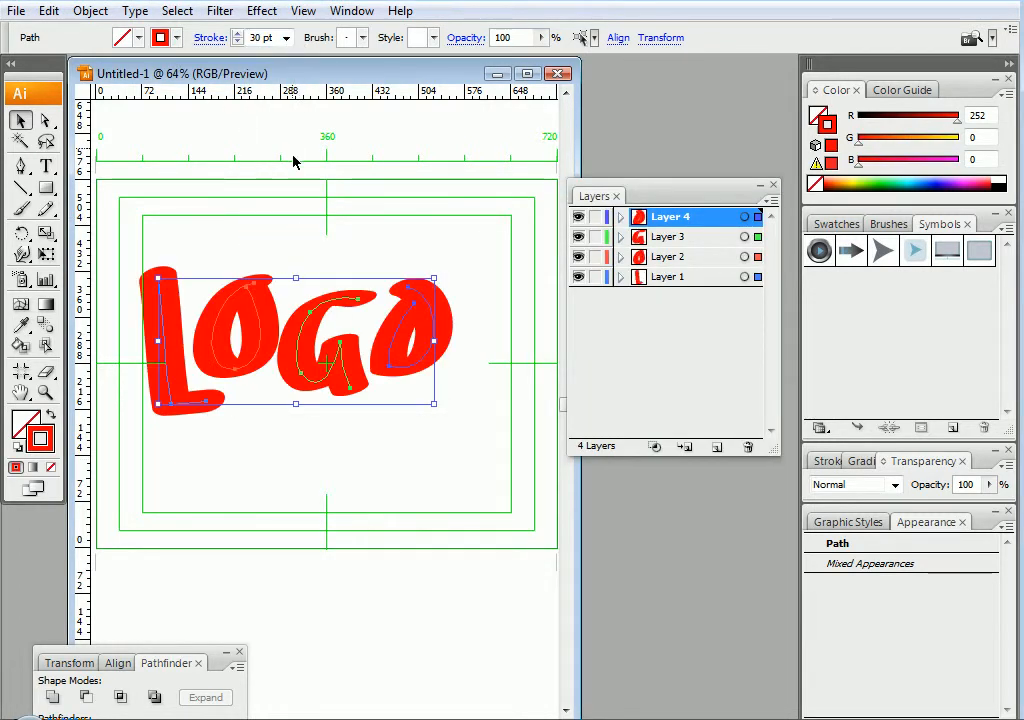
{"action": "left_click", "coordinate": [284, 36]}
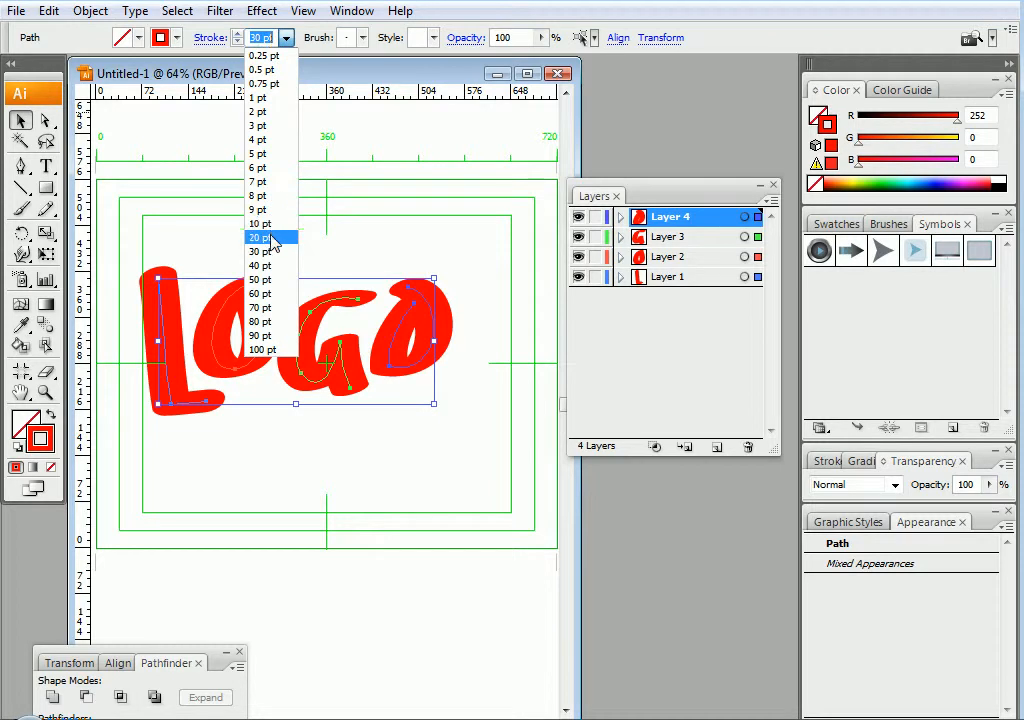
{"action": "left_click", "coordinate": [256, 236]}
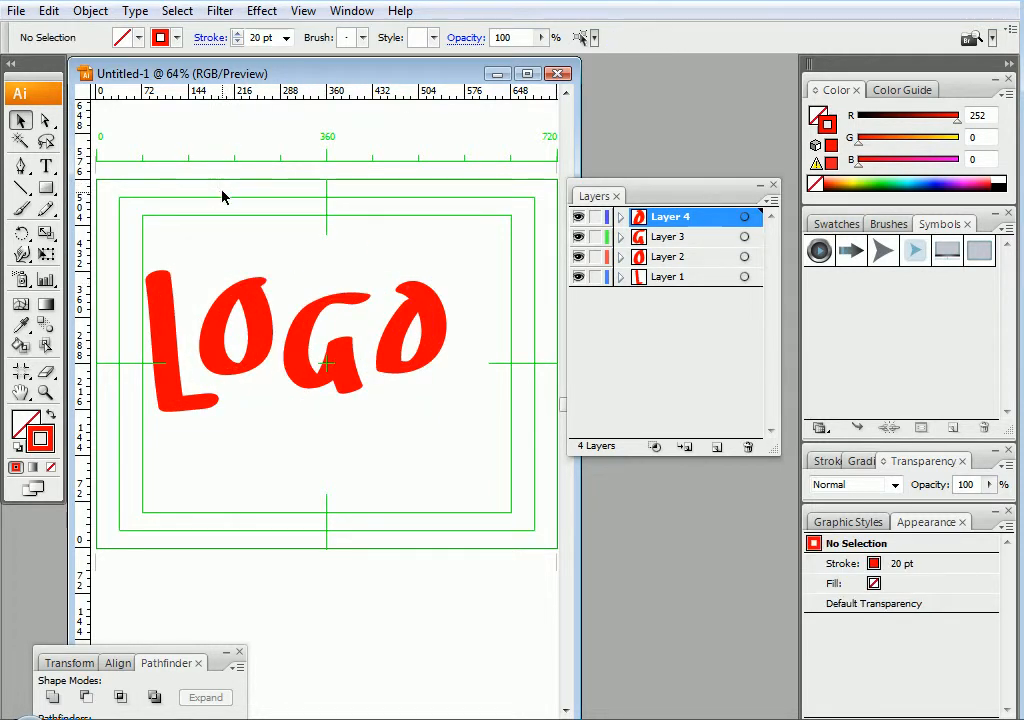
Step: Save the LOGO artwork as an Illustrator file via Save As, accepting the Illustrator Options
{"action": "left_click", "coordinate": [16, 10]}
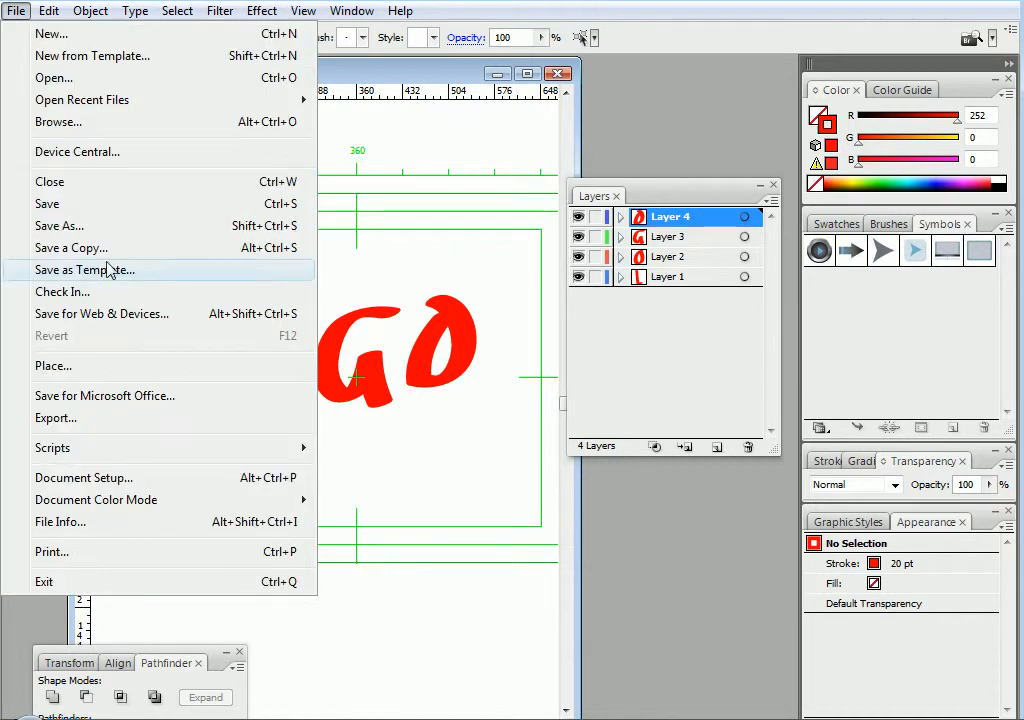
{"action": "left_click", "coordinate": [60, 224]}
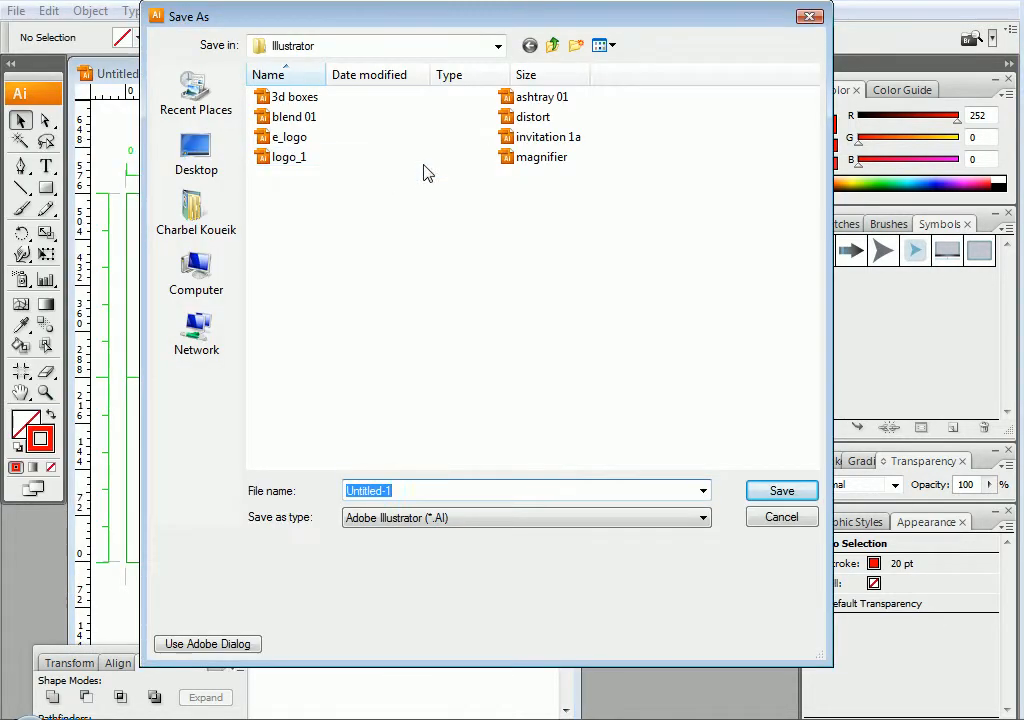
{"action": "type", "text": "lo"}
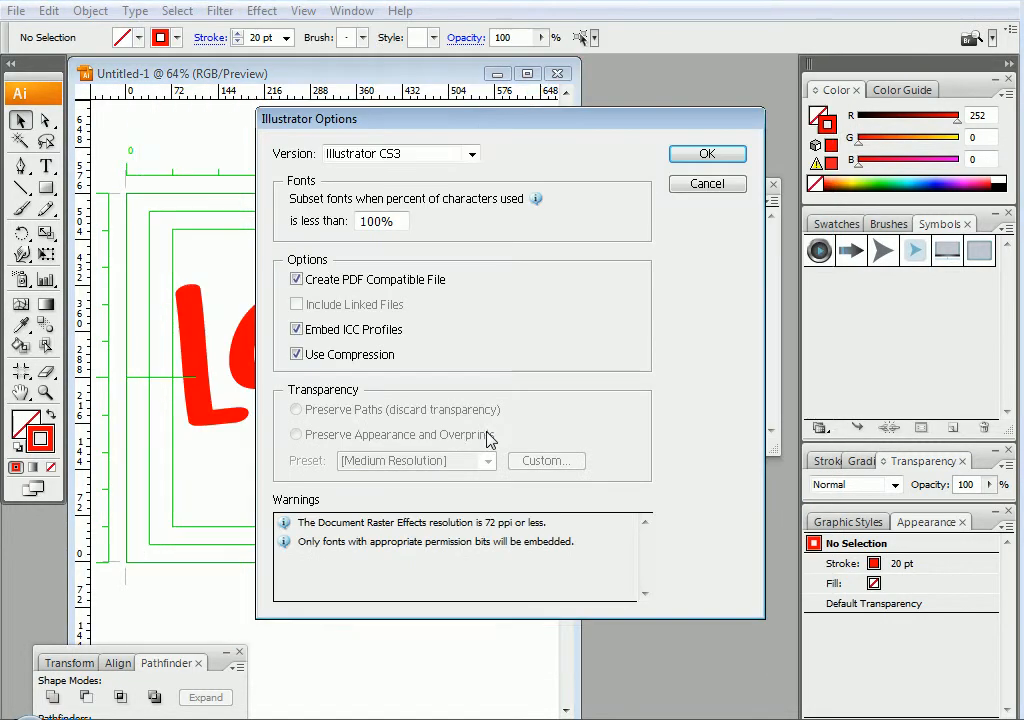
{"action": "left_click", "coordinate": [708, 152]}
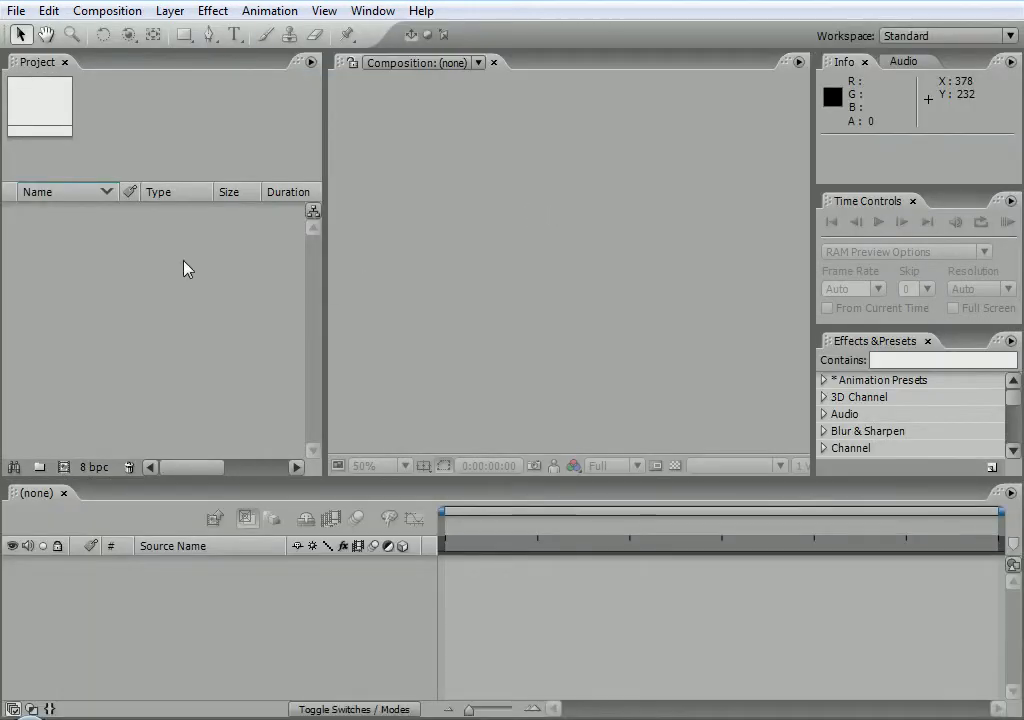
Step: Import logo_1.ai as a Composition and expand its layers folder in the Project panel
{"action": "left_click", "coordinate": [16, 10]}
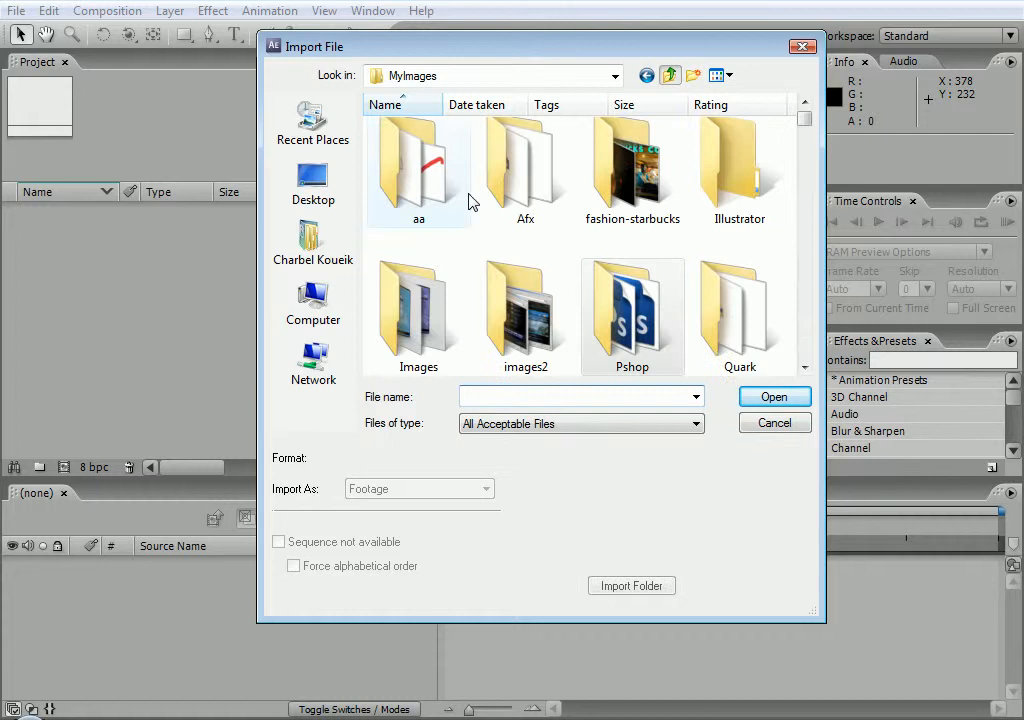
{"action": "double_click", "coordinate": [740, 164]}
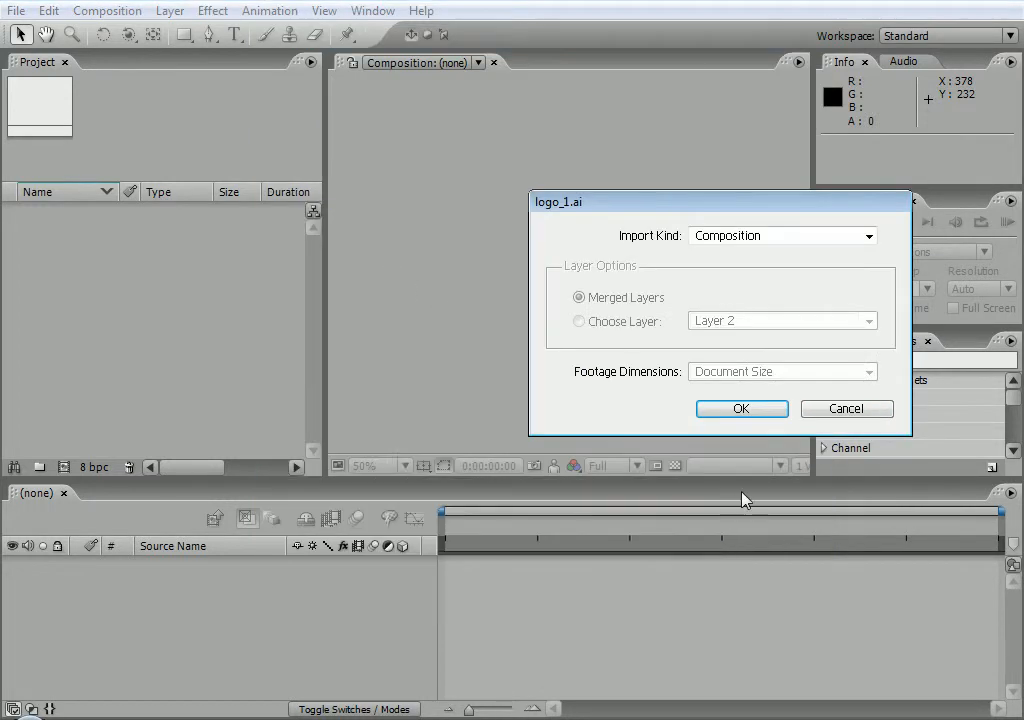
{"action": "left_click", "coordinate": [780, 236]}
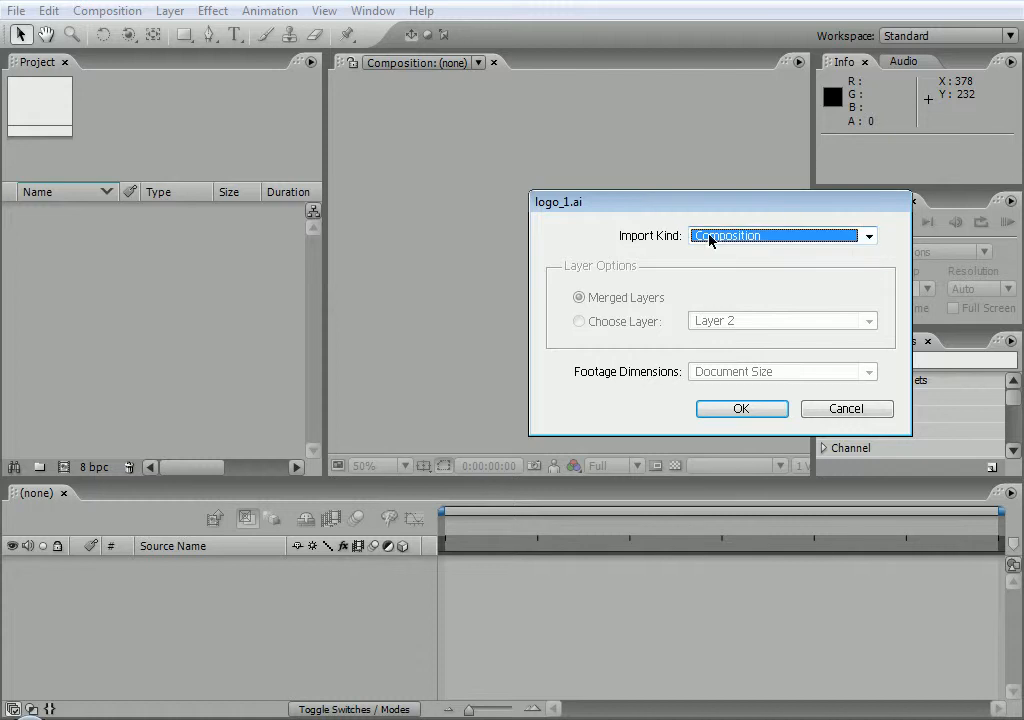
{"action": "left_click", "coordinate": [740, 408]}
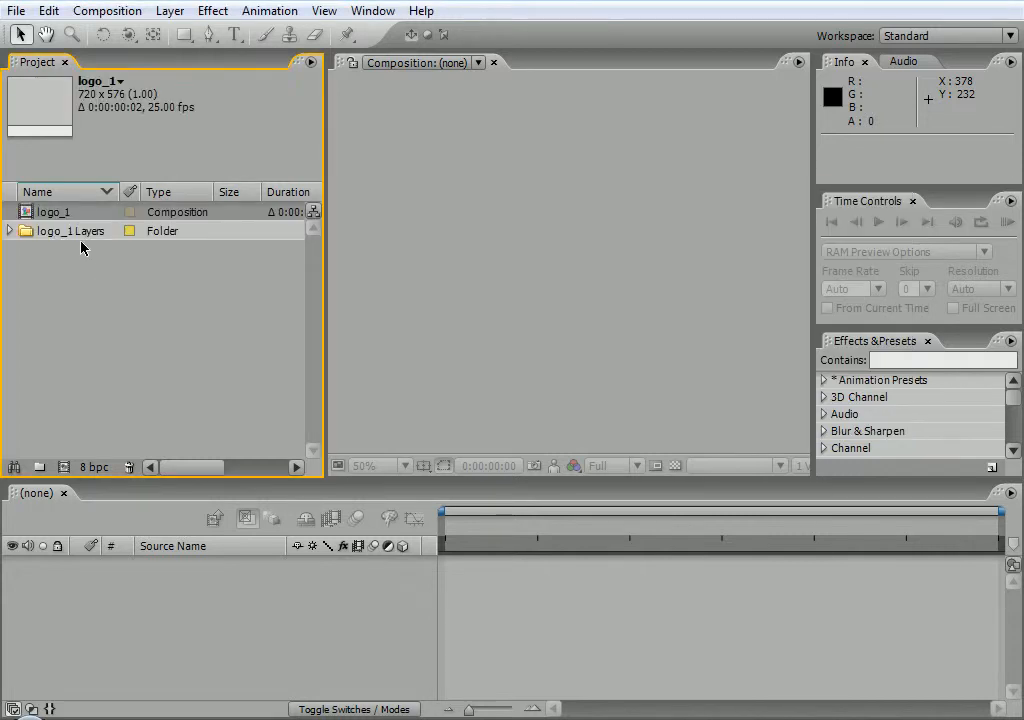
{"action": "left_click", "coordinate": [10, 232]}
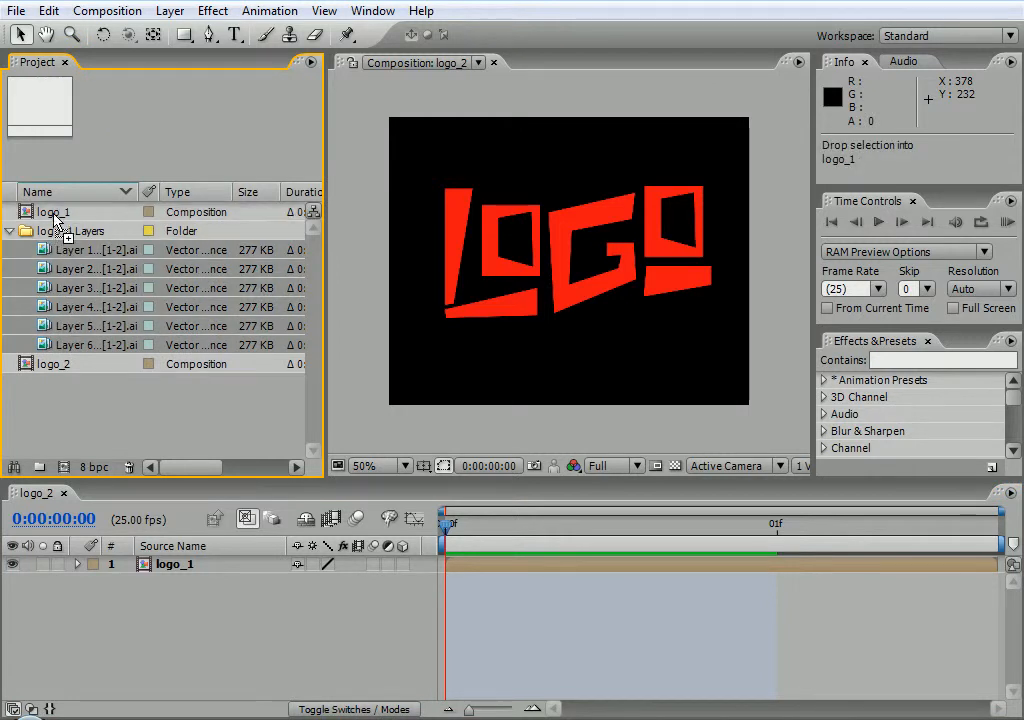
Step: Open the logo_1 composition to show its six layers, then return to logo_2
{"action": "double_click", "coordinate": [52, 212]}
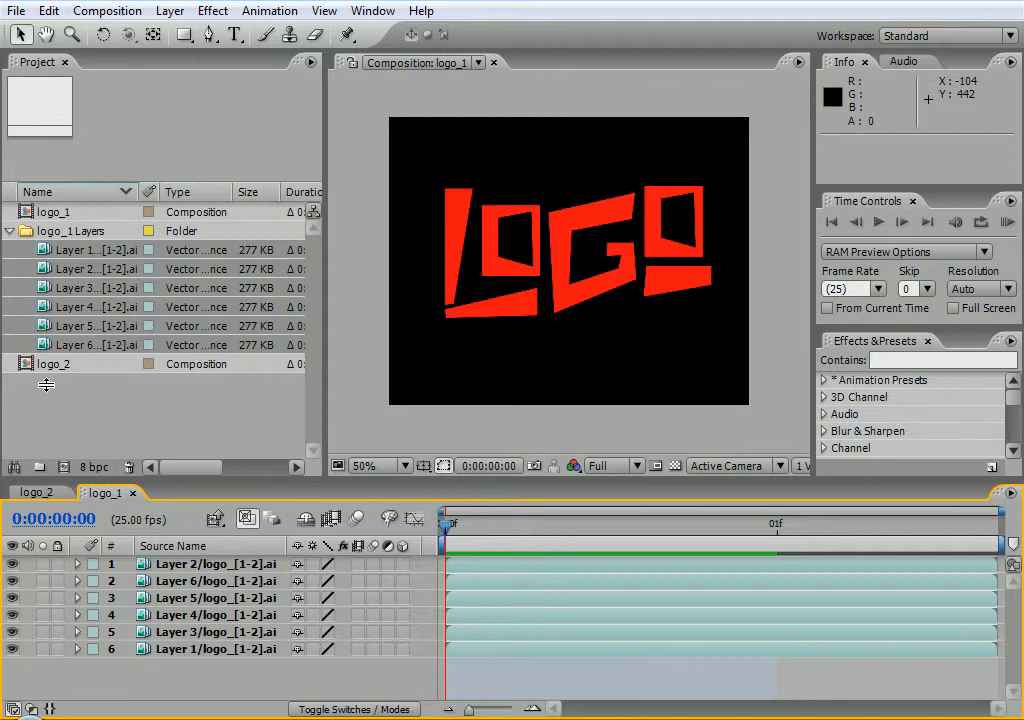
{"action": "left_click", "coordinate": [36, 492]}
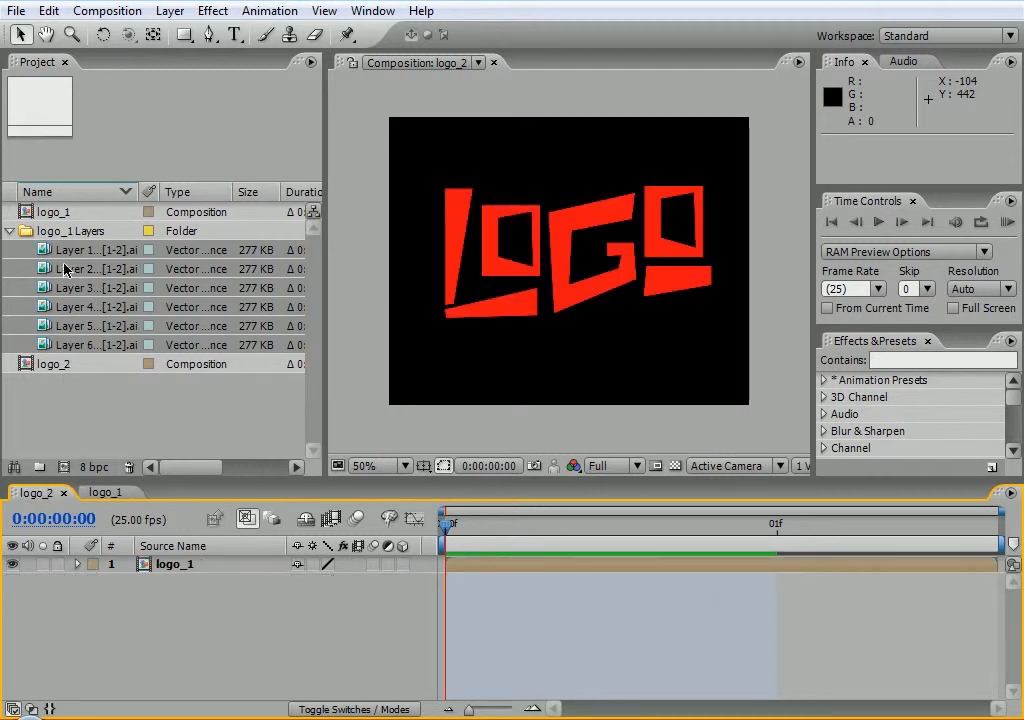
{"action": "left_click", "coordinate": [52, 212]}
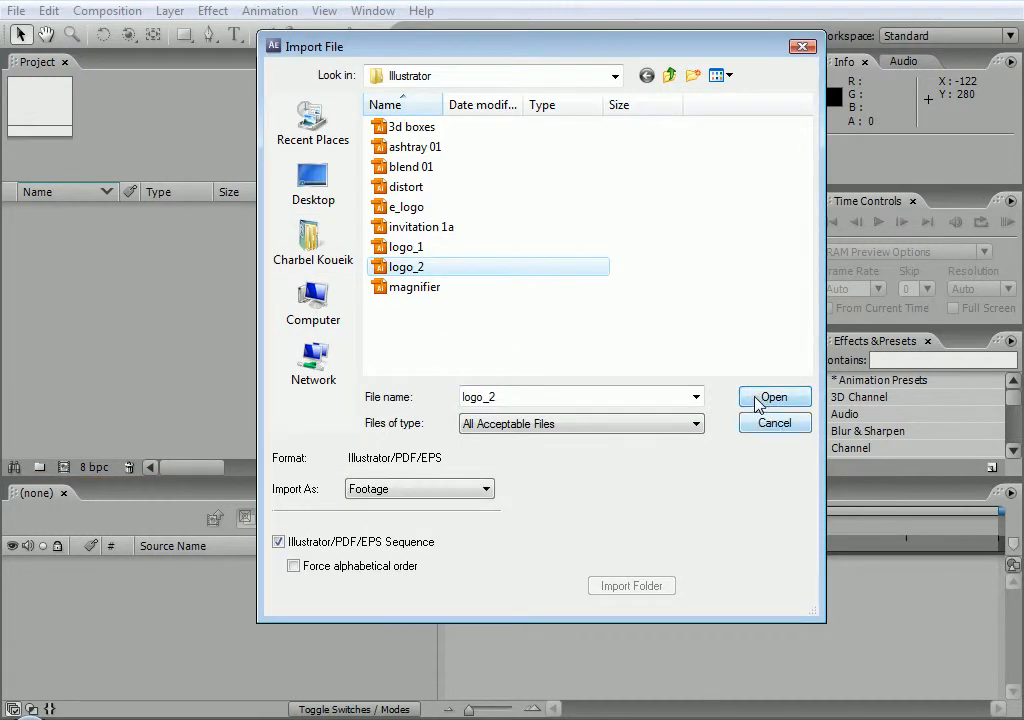
Step: Re-import logo_2 with Import As: Composition and open the resulting logo_1 composition
{"action": "left_click", "coordinate": [418, 488]}
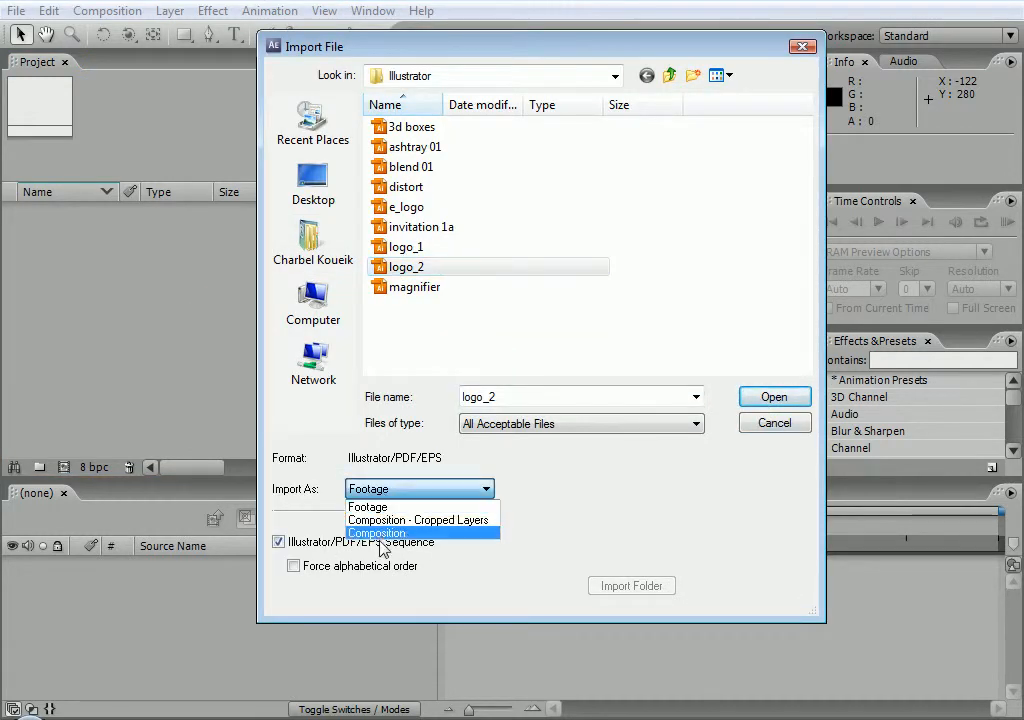
{"action": "left_click", "coordinate": [376, 532]}
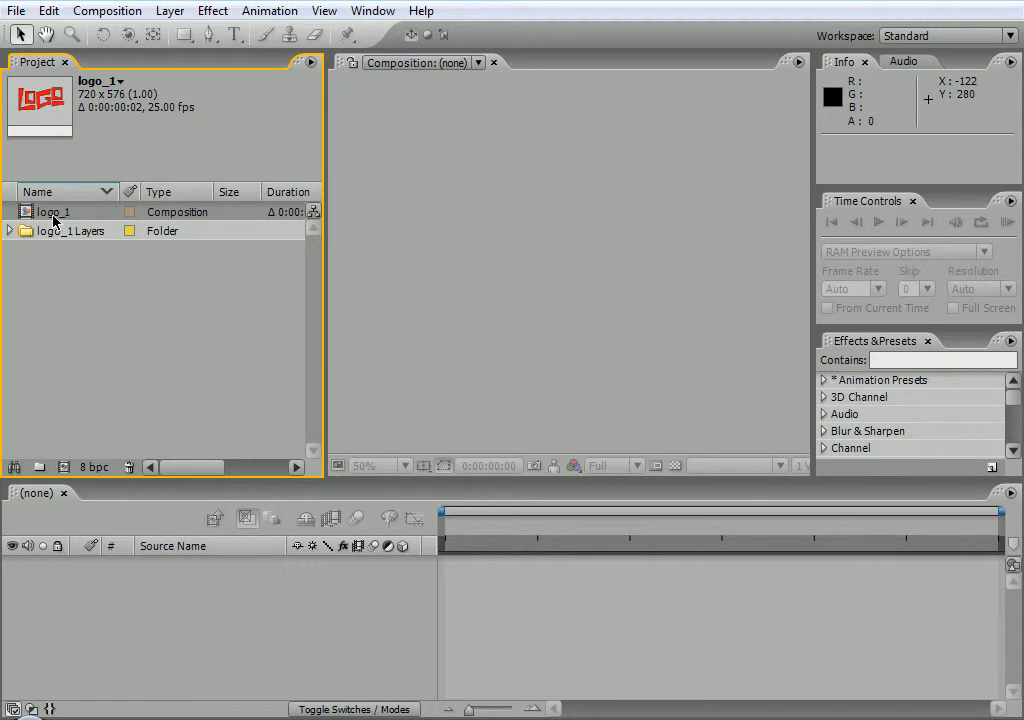
{"action": "double_click", "coordinate": [52, 212]}
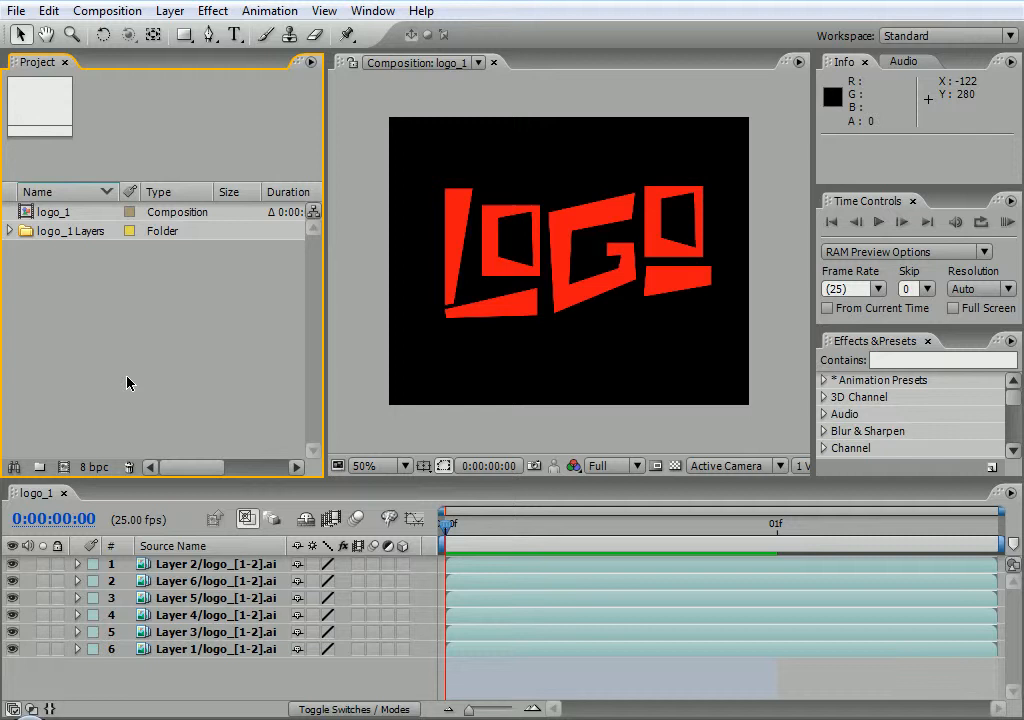
{"action": "mouse_move", "coordinate": [280, 348]}
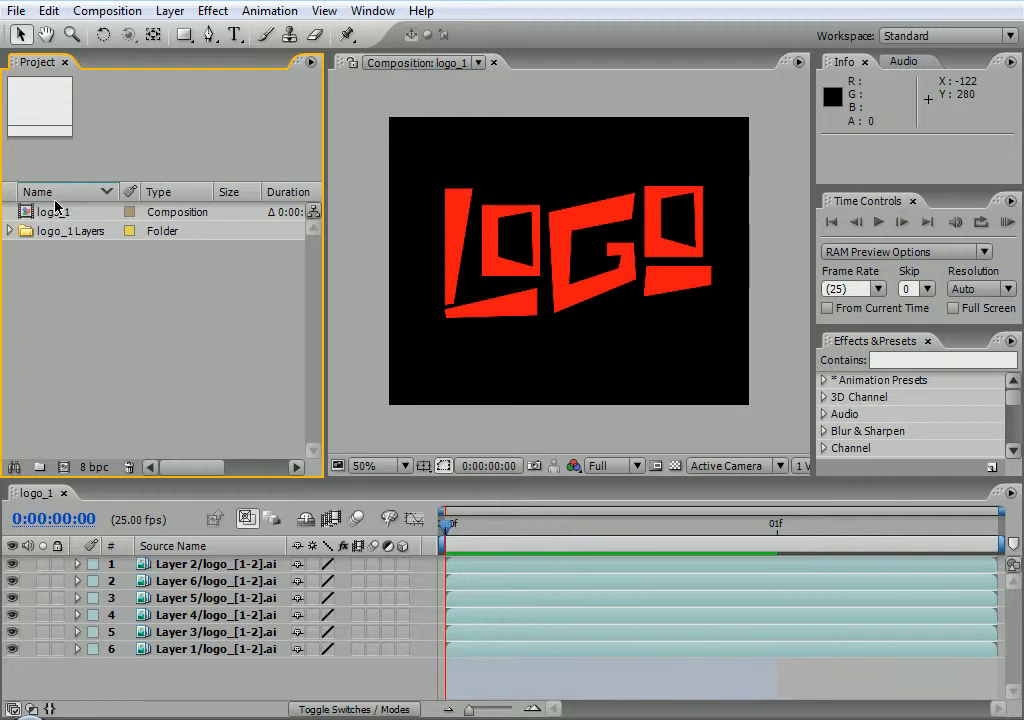
Step: Delete the logo_1 composition and its layers folder from the project
{"action": "key", "text": "Delete"}
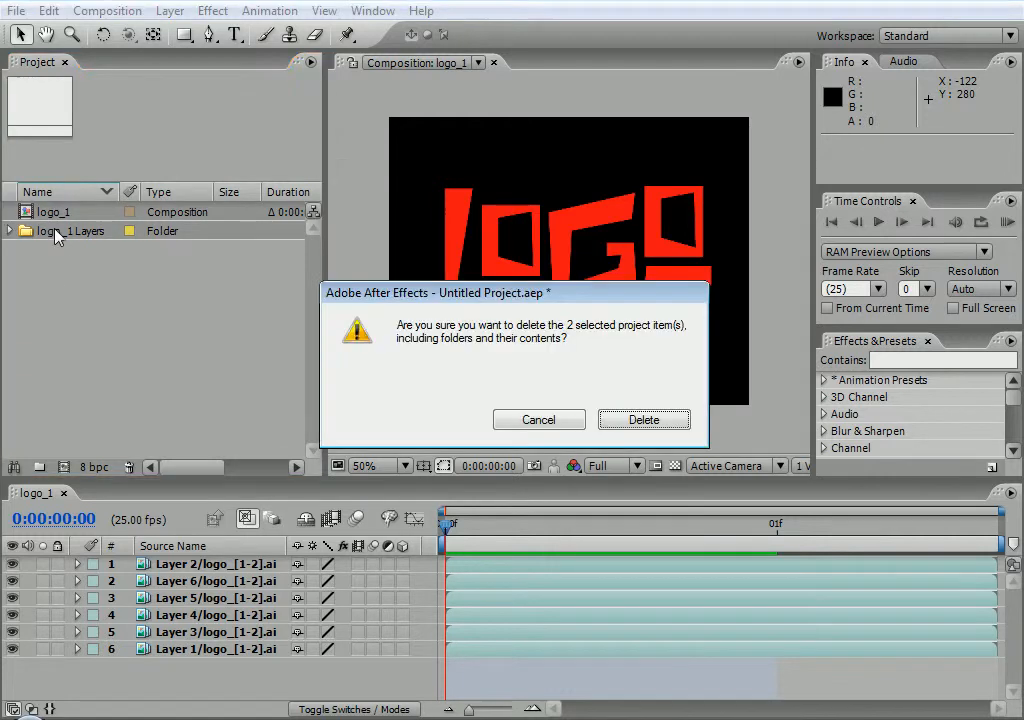
{"action": "left_click", "coordinate": [644, 420]}
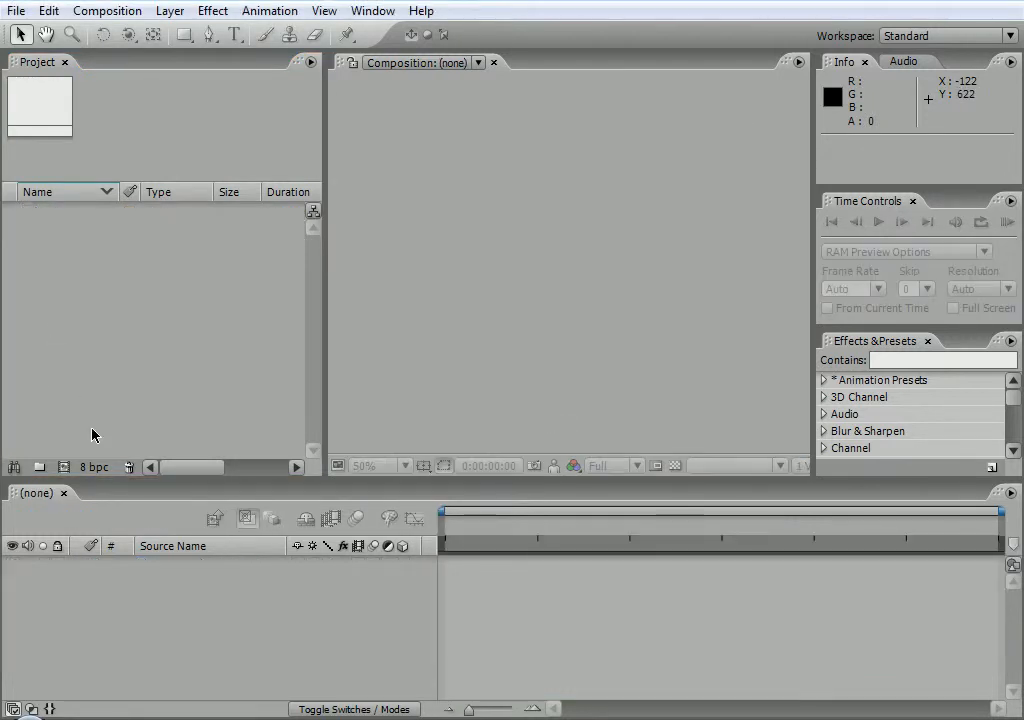
{"action": "mouse_move", "coordinate": [180, 360]}
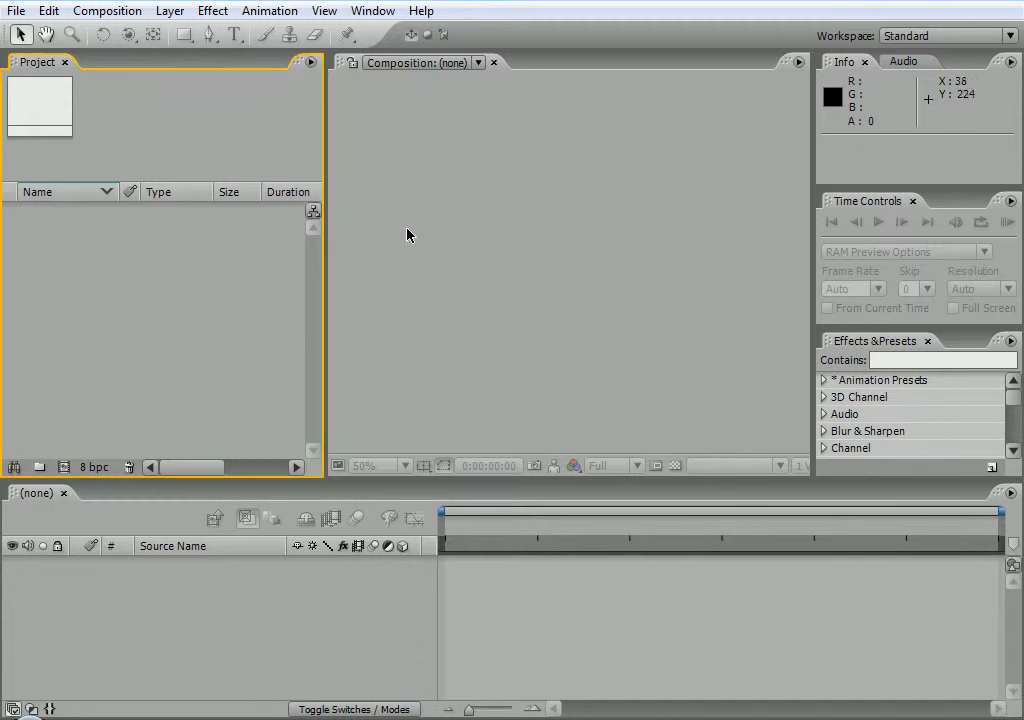
{"action": "mouse_move", "coordinate": [268, 282]}
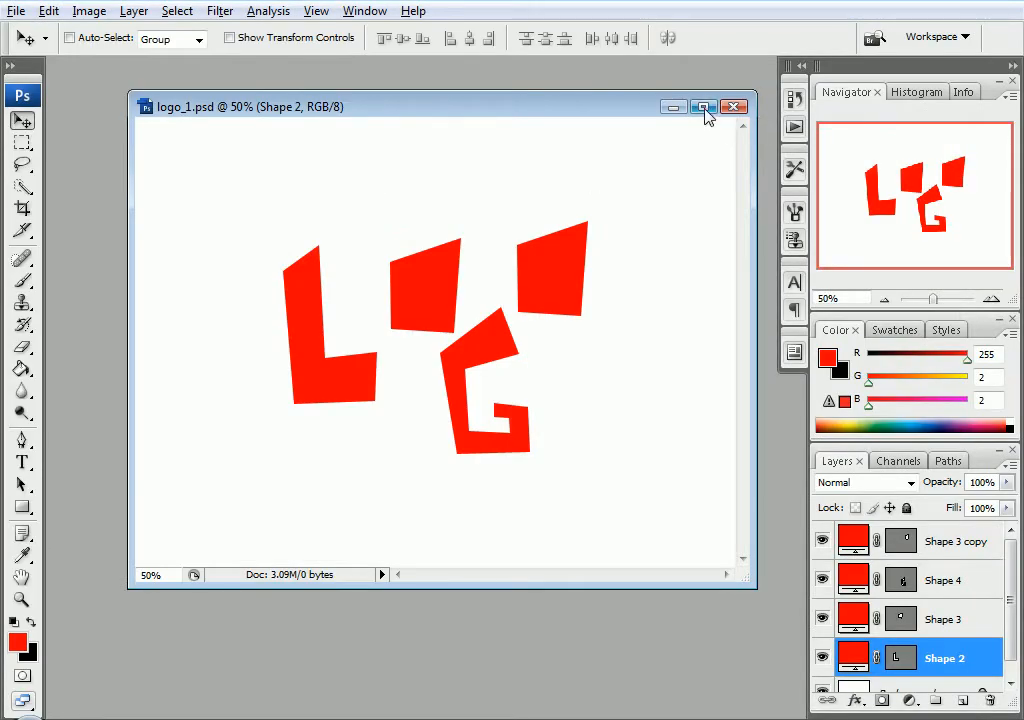
Step: Close logo_1.psd and open the A_J_017.jpg portrait from the MyImages folder
{"action": "left_click", "coordinate": [732, 108]}
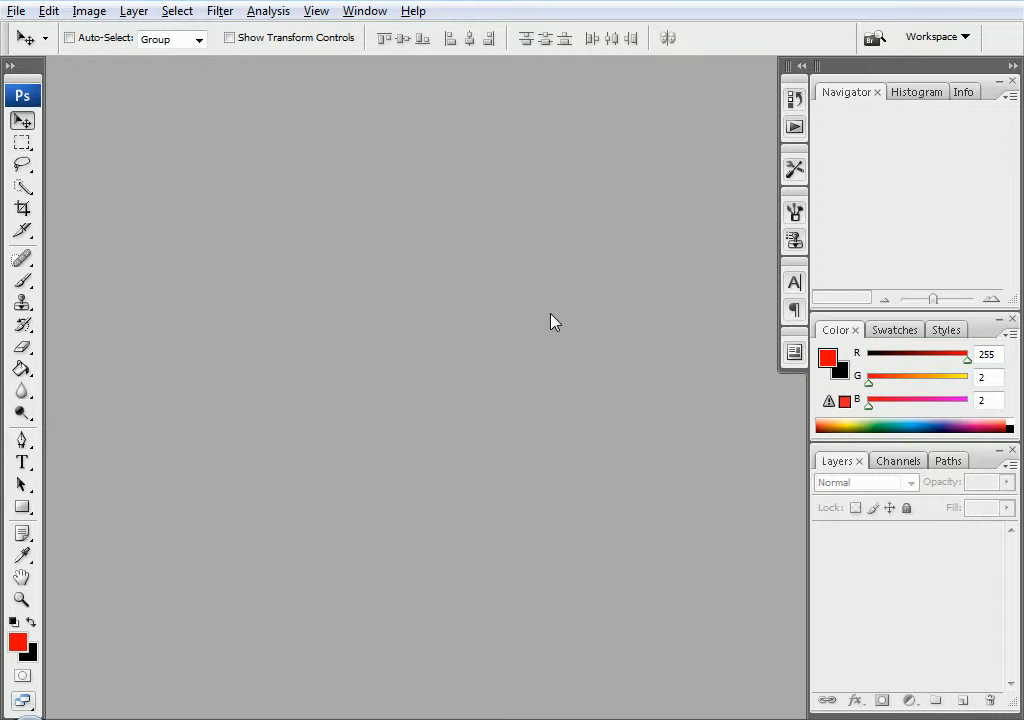
{"action": "mouse_move", "coordinate": [470, 200]}
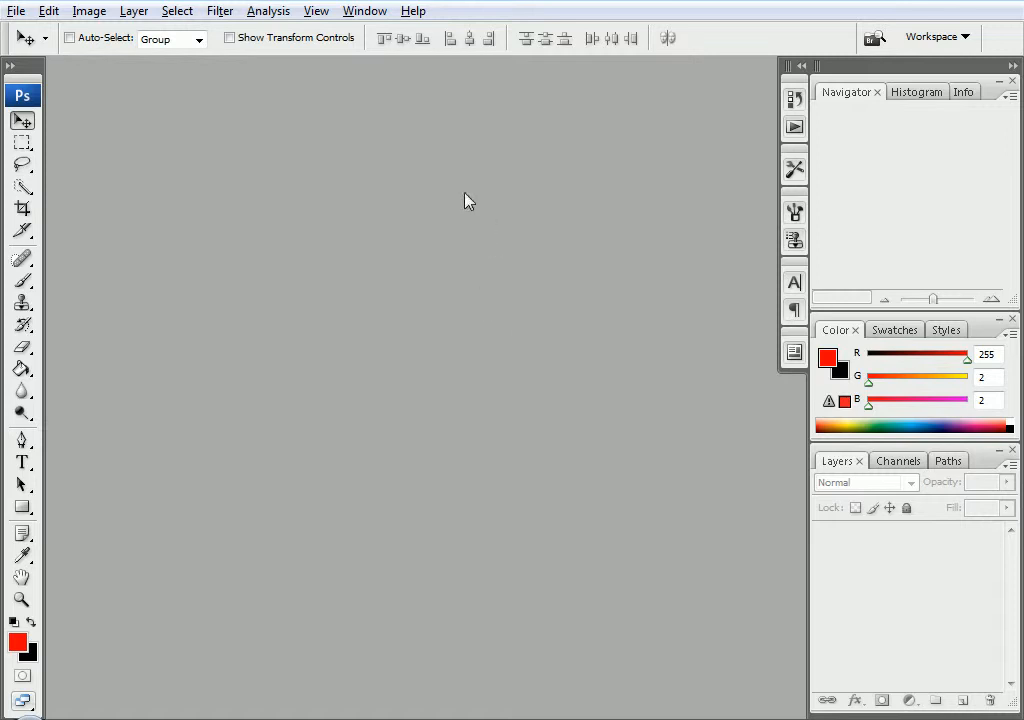
{"action": "left_click", "coordinate": [16, 12]}
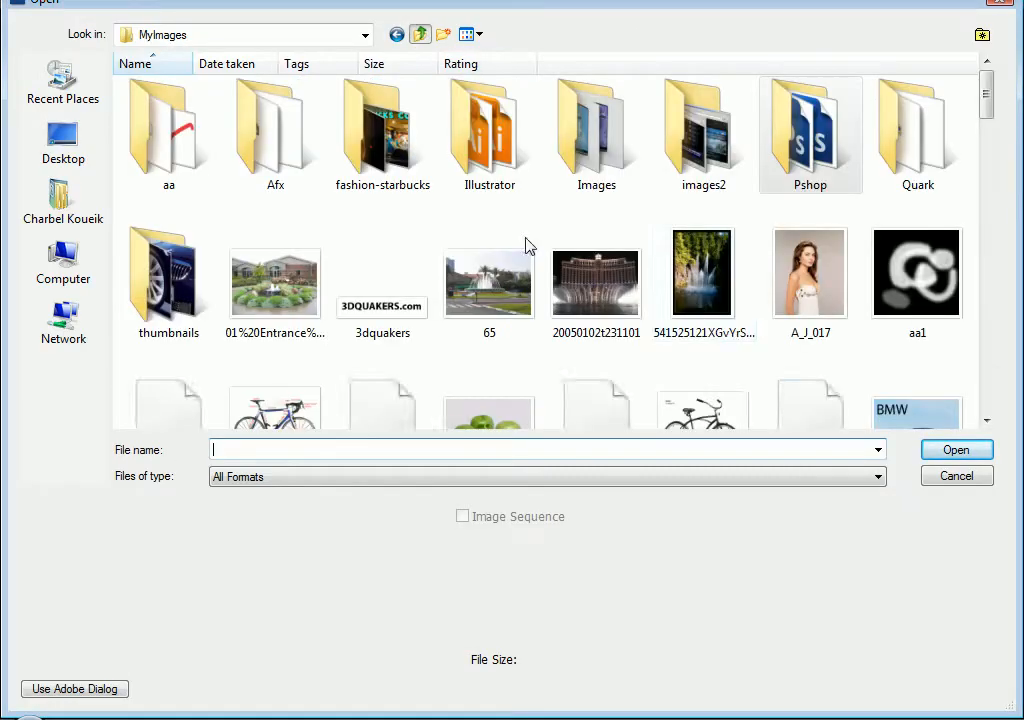
{"action": "scroll", "scroll_direction": "down", "scroll_amount": 3}
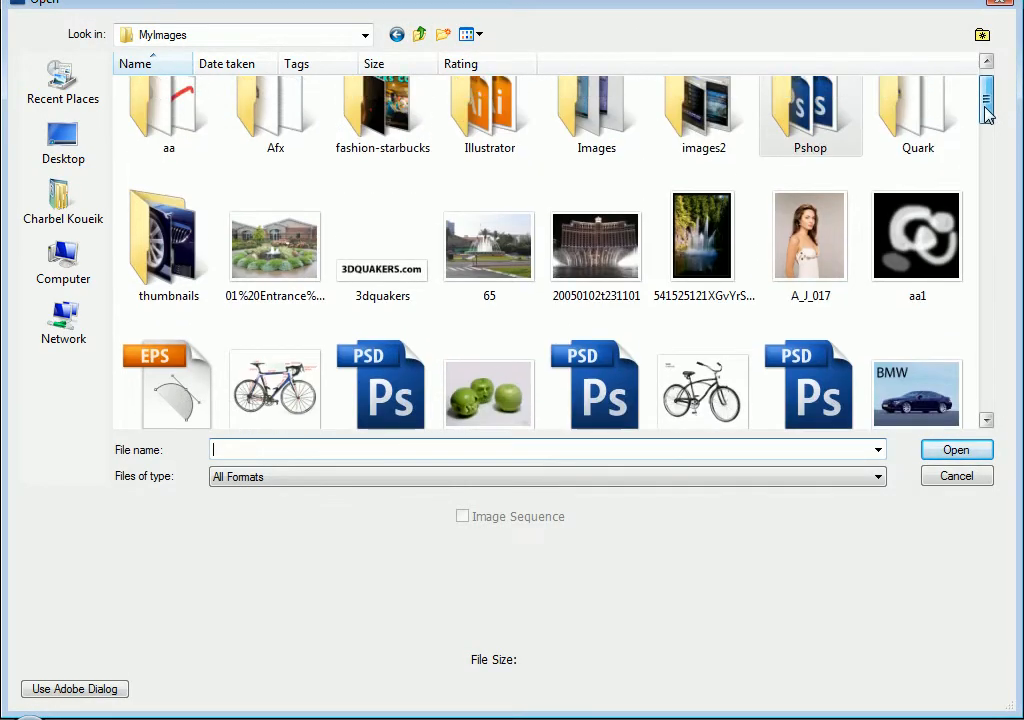
{"action": "left_click", "coordinate": [956, 476]}
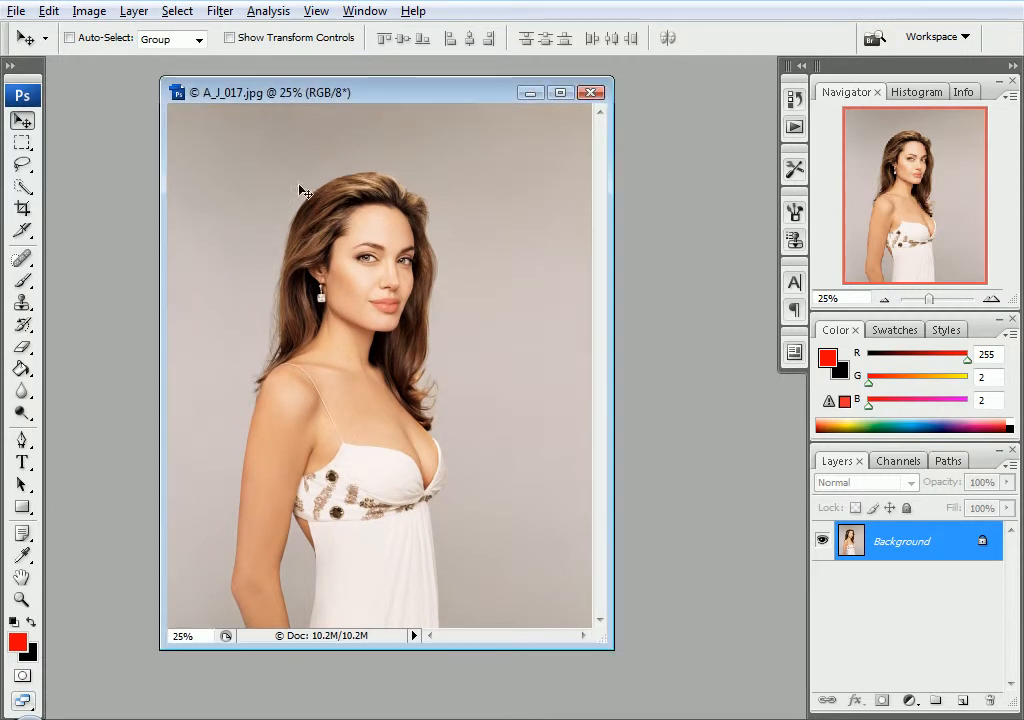
{"action": "mouse_move", "coordinate": [442, 508]}
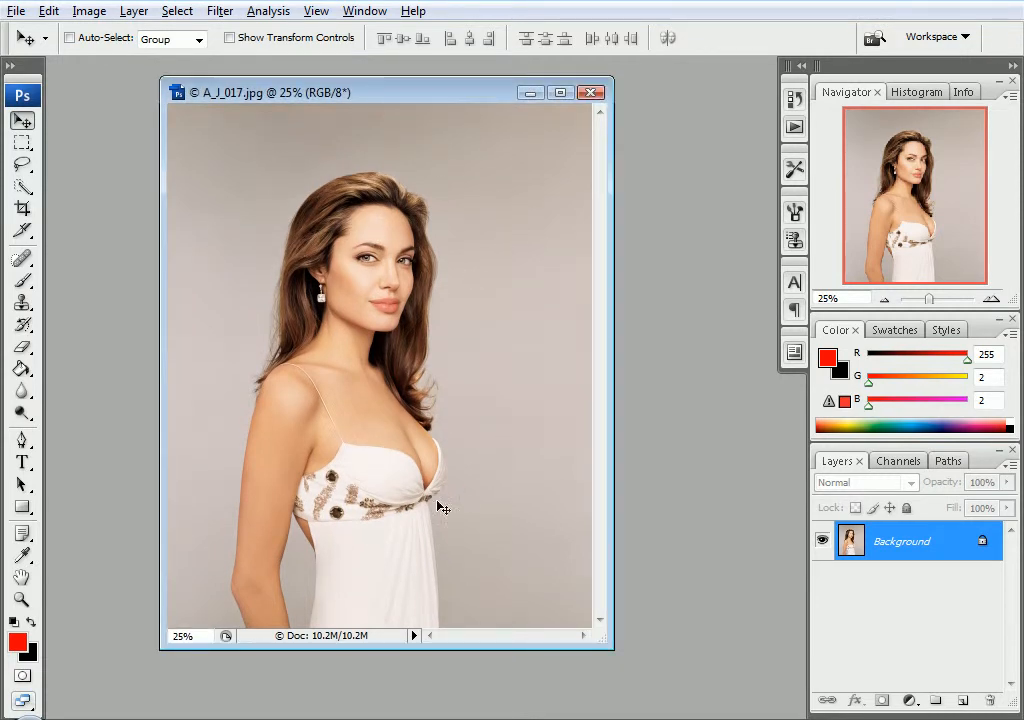
{"action": "mouse_move", "coordinate": [484, 312]}
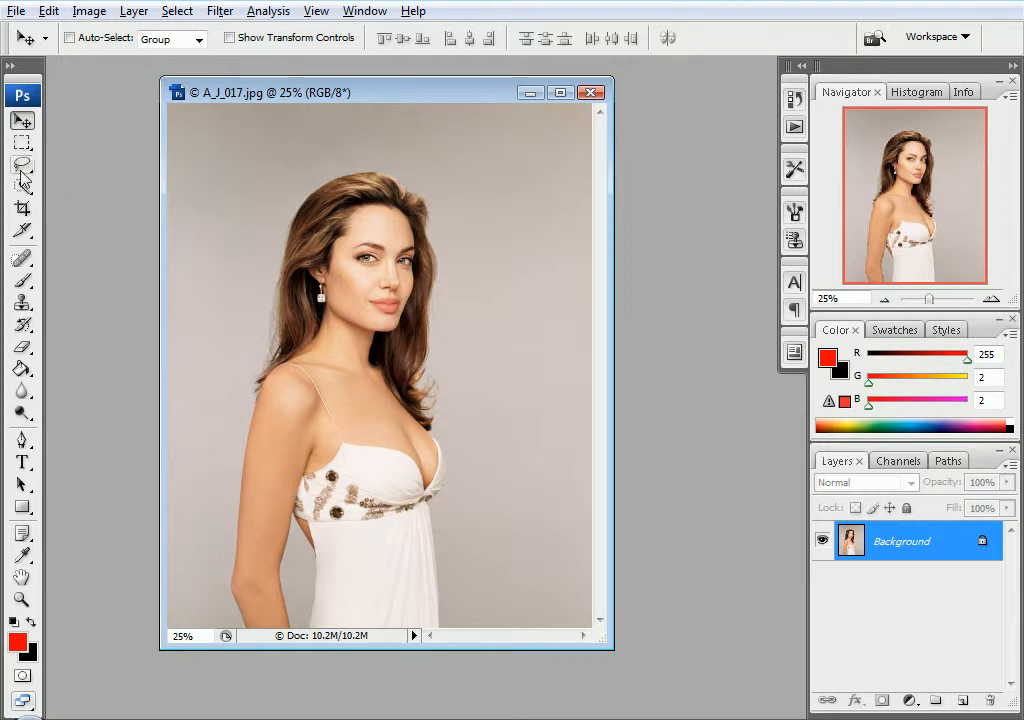
Step: Select the woman with the Quick Selection Tool and save the selection as channel Alpha 1
{"action": "left_click", "coordinate": [22, 164]}
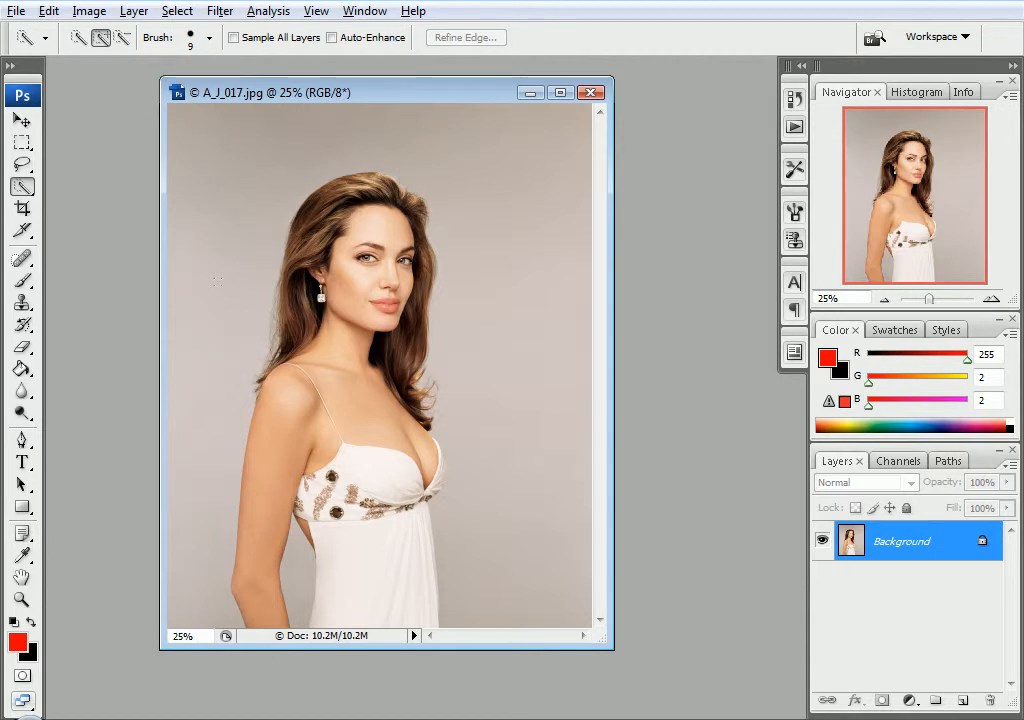
{"action": "left_click", "coordinate": [212, 388]}
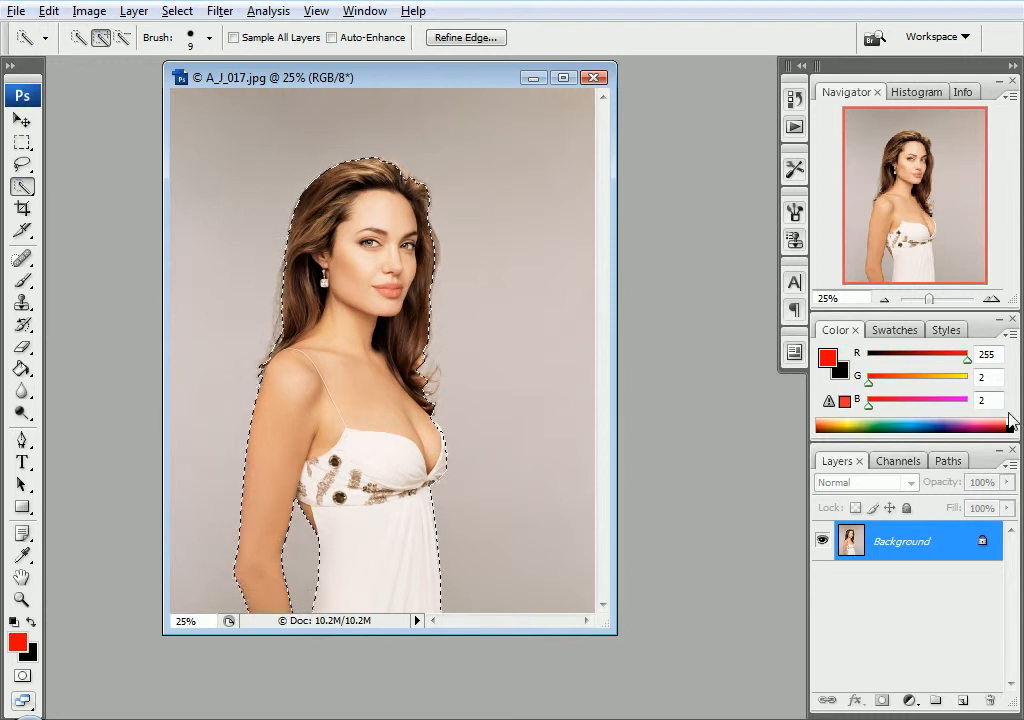
{"action": "left_click", "coordinate": [888, 460]}
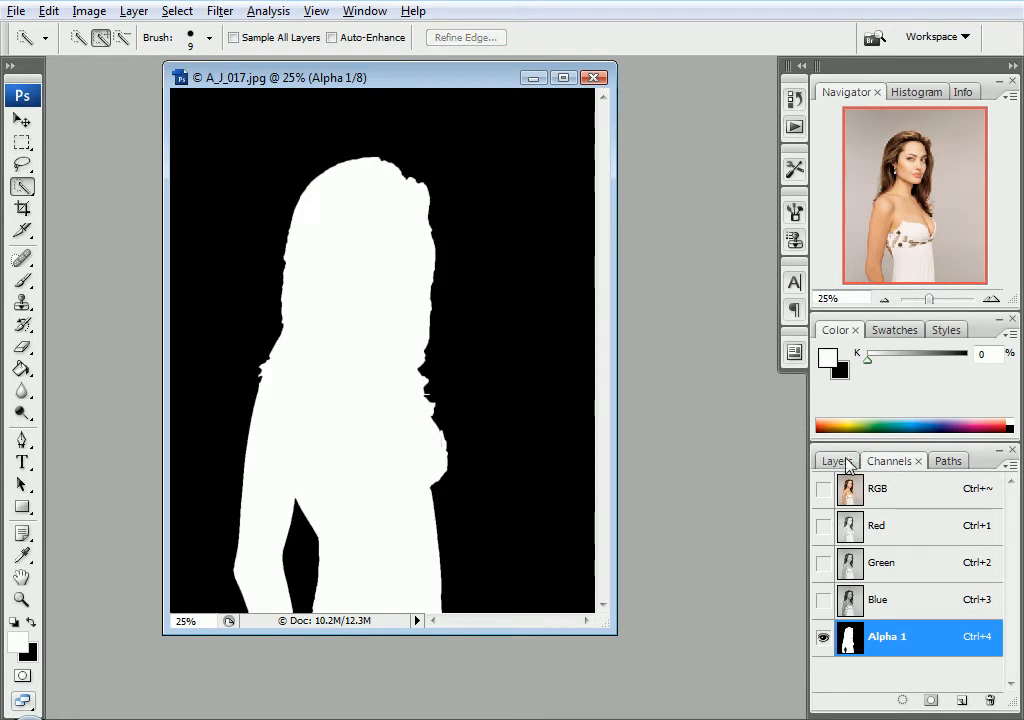
Step: Convert the locked Background into an ordinary Layer 0
{"action": "left_click", "coordinate": [832, 460]}
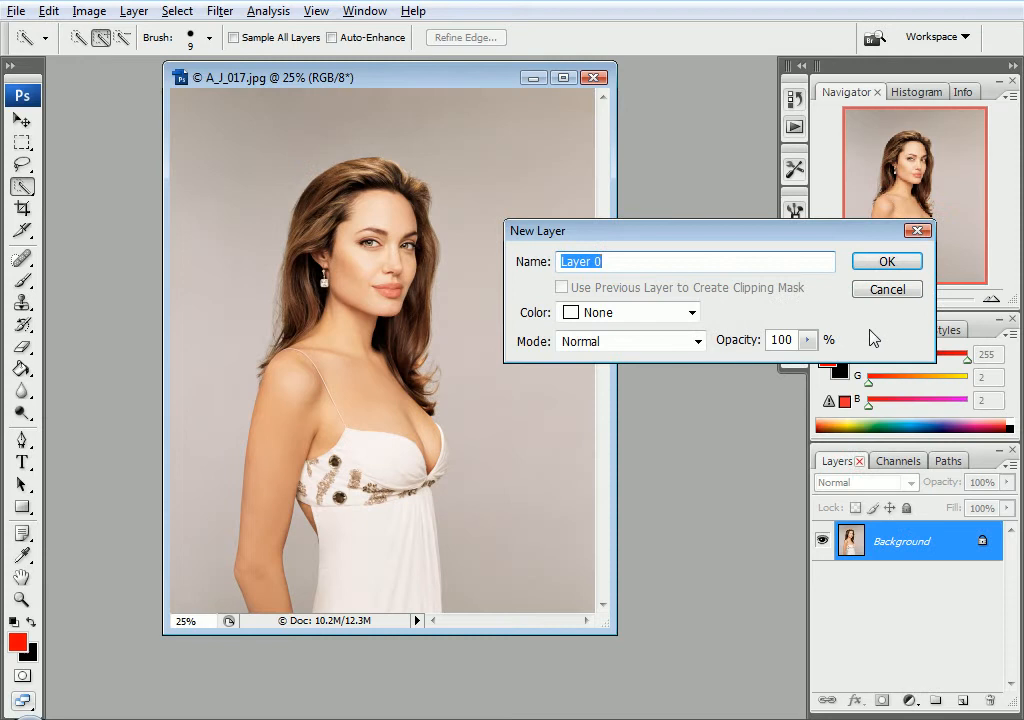
{"action": "left_click", "coordinate": [886, 260]}
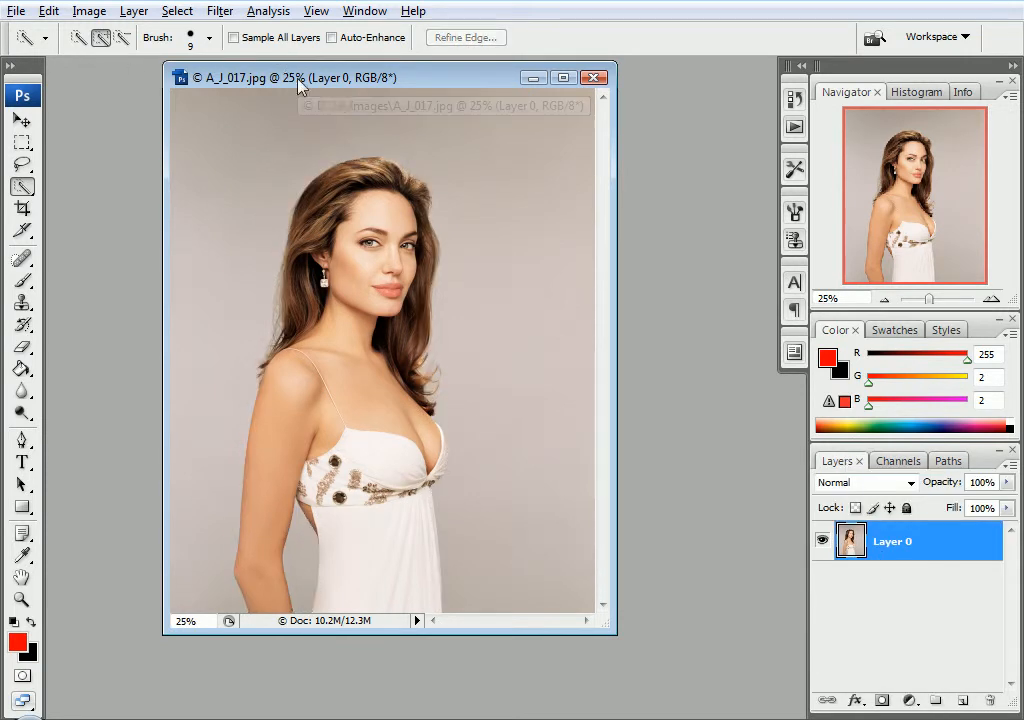
{"action": "left_click", "coordinate": [16, 10]}
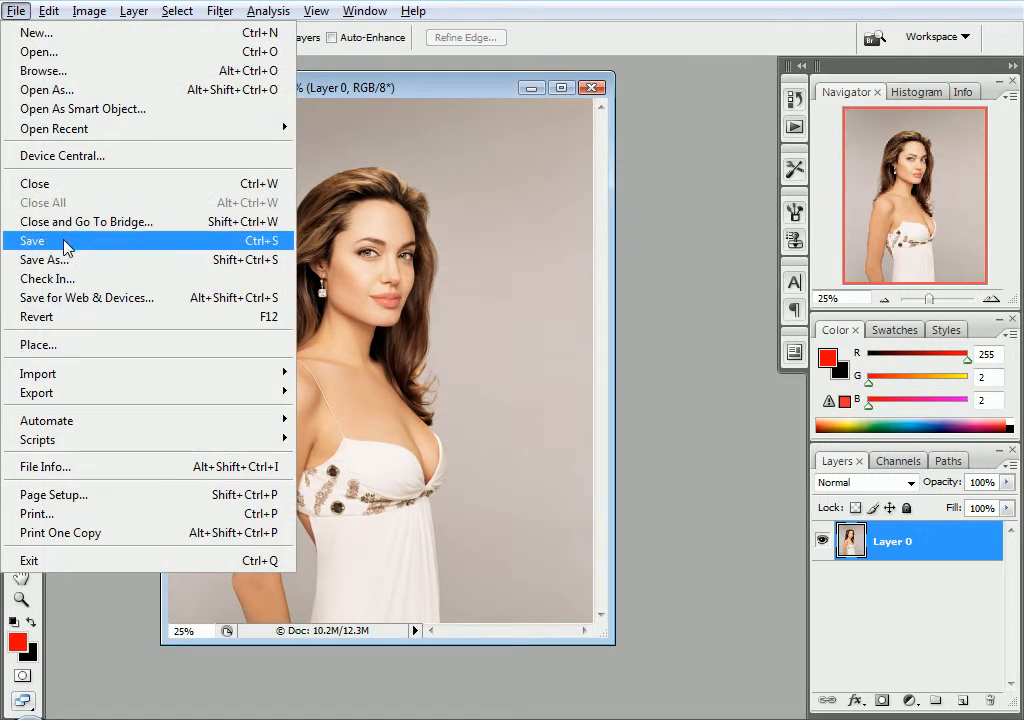
Step: Save the cut-out as a Targa file named AJ in the Pshop folder
{"action": "left_click", "coordinate": [44, 260]}
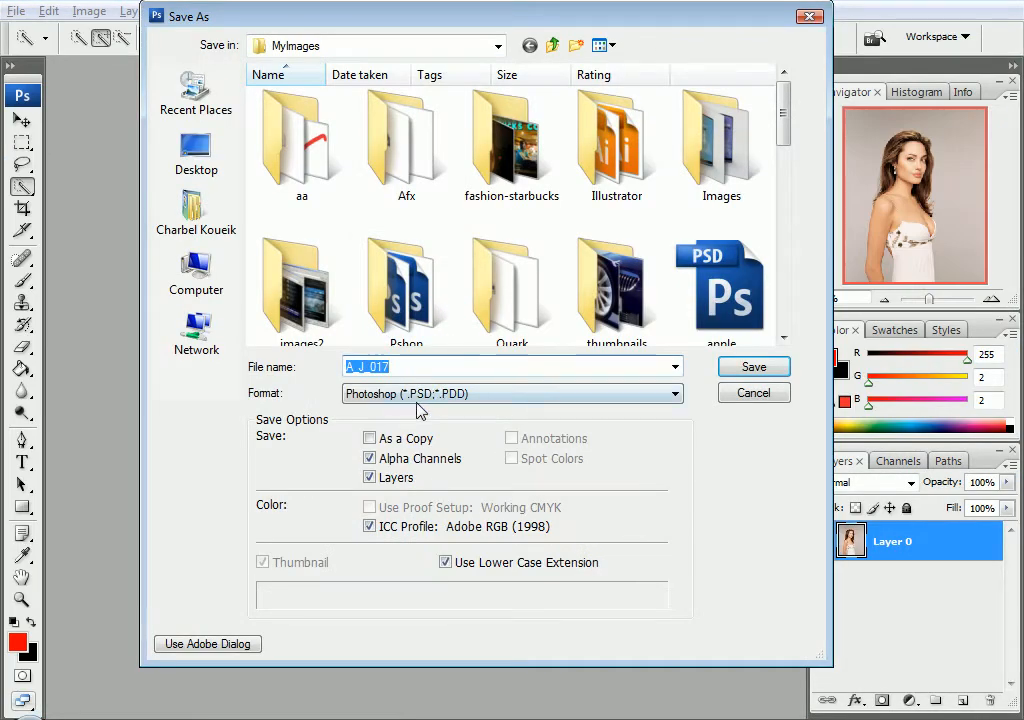
{"action": "left_click", "coordinate": [676, 392]}
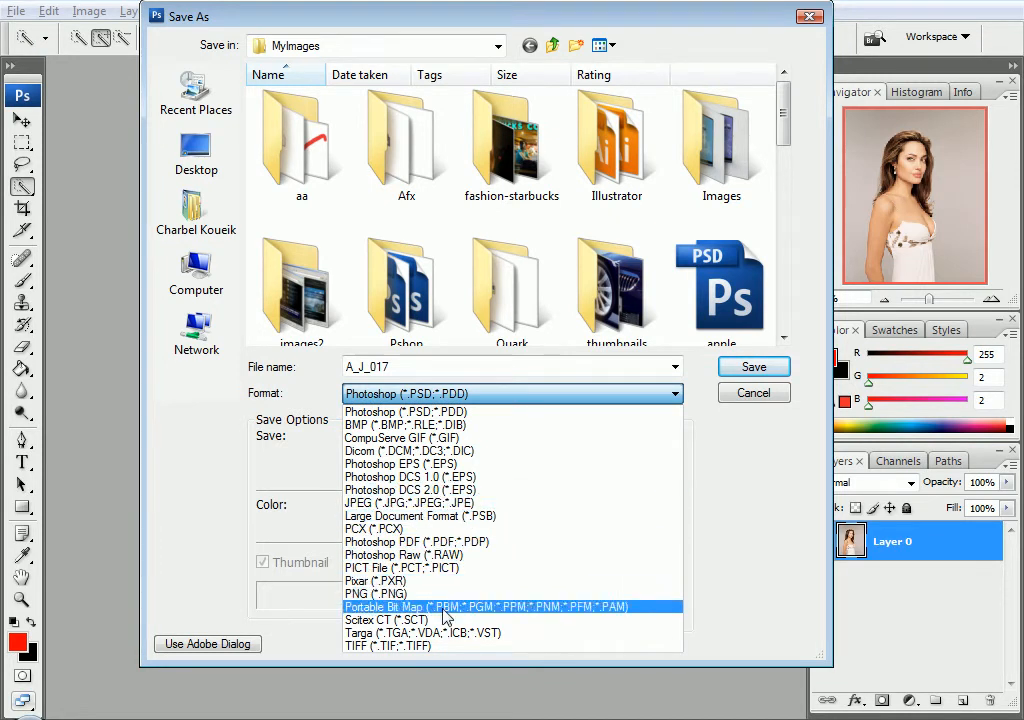
{"action": "left_click", "coordinate": [404, 632]}
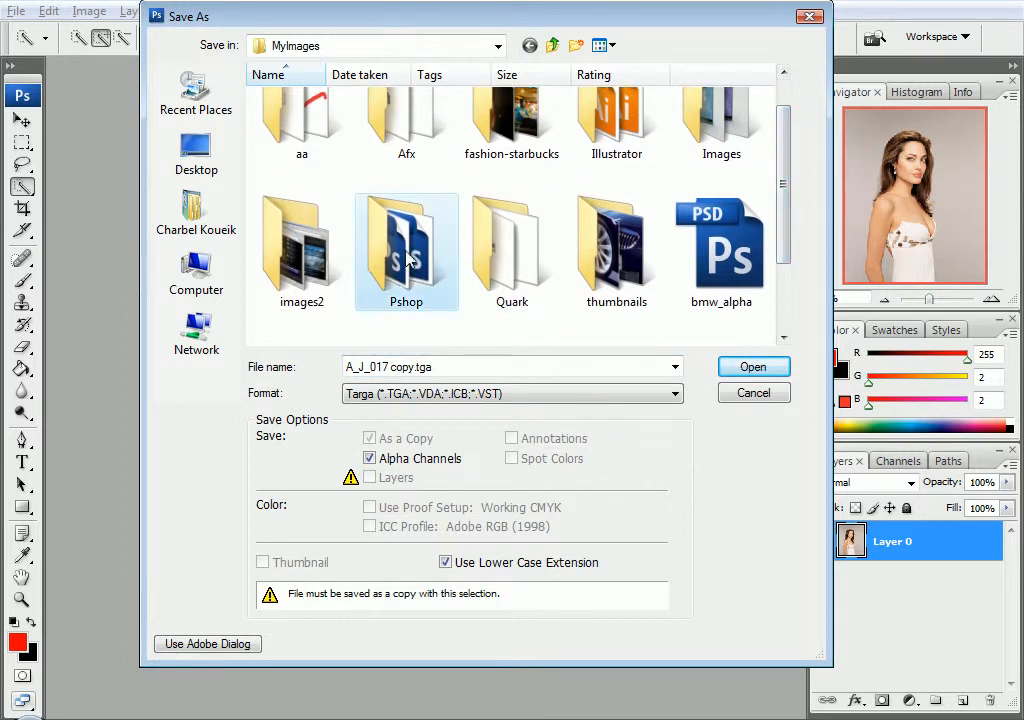
{"action": "double_click", "coordinate": [406, 244]}
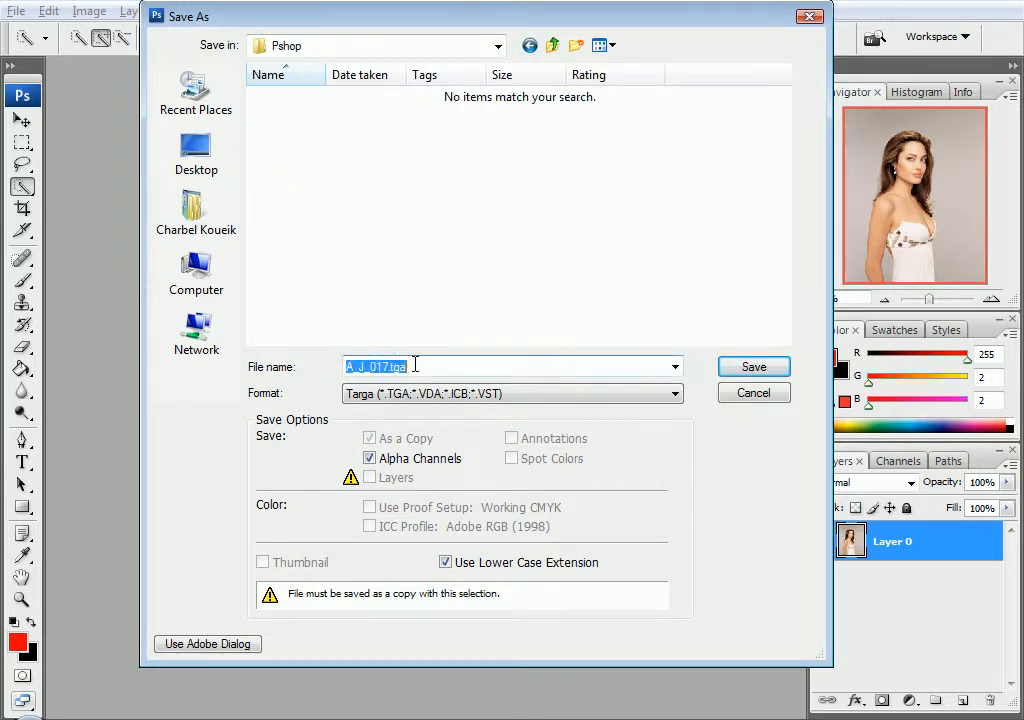
{"action": "type", "text": "AJ"}
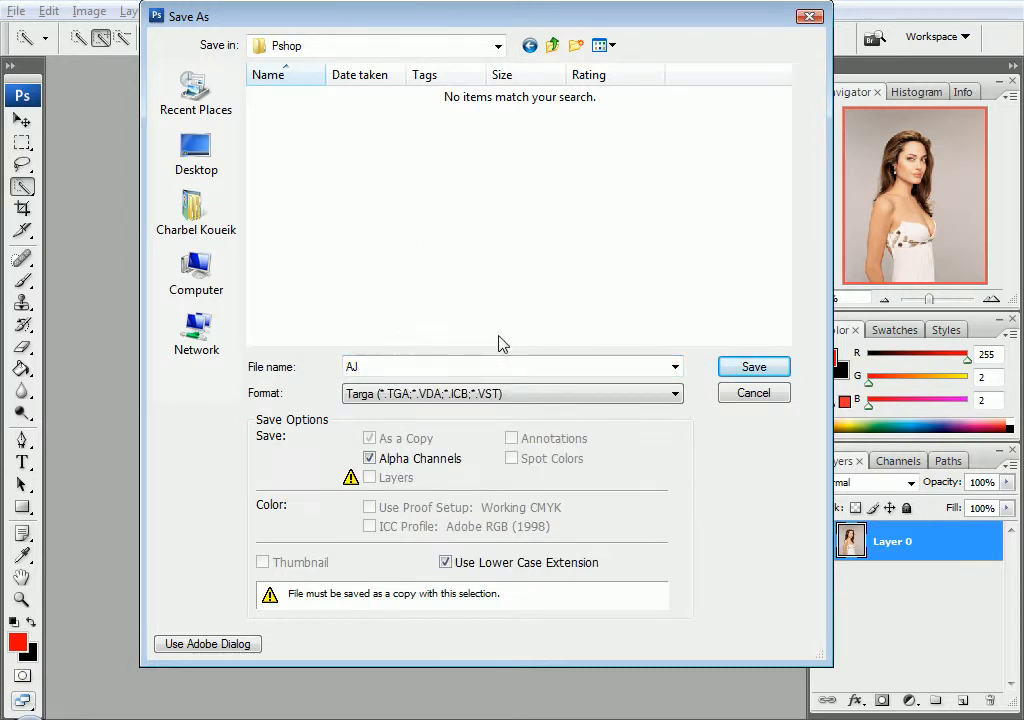
{"action": "left_click", "coordinate": [752, 366]}
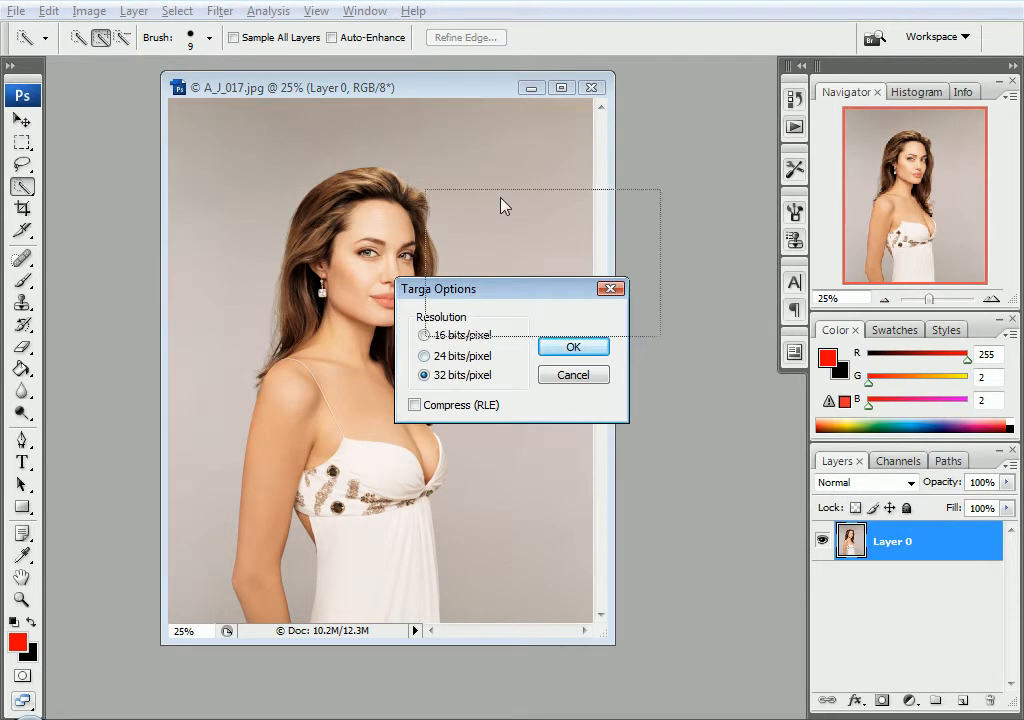
Step: Confirm 32 bits/pixel in Targa Options so the alpha channel is kept
{"action": "left_click_drag", "start_coordinate": [438, 288], "coordinate": [470, 200]}
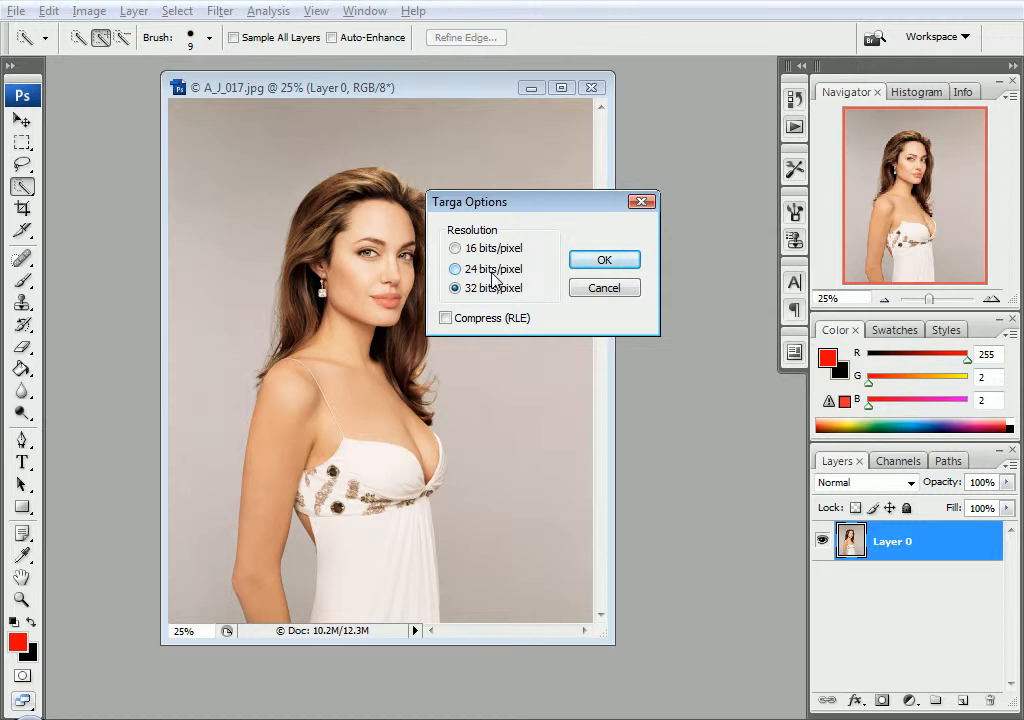
{"action": "left_click", "coordinate": [604, 260]}
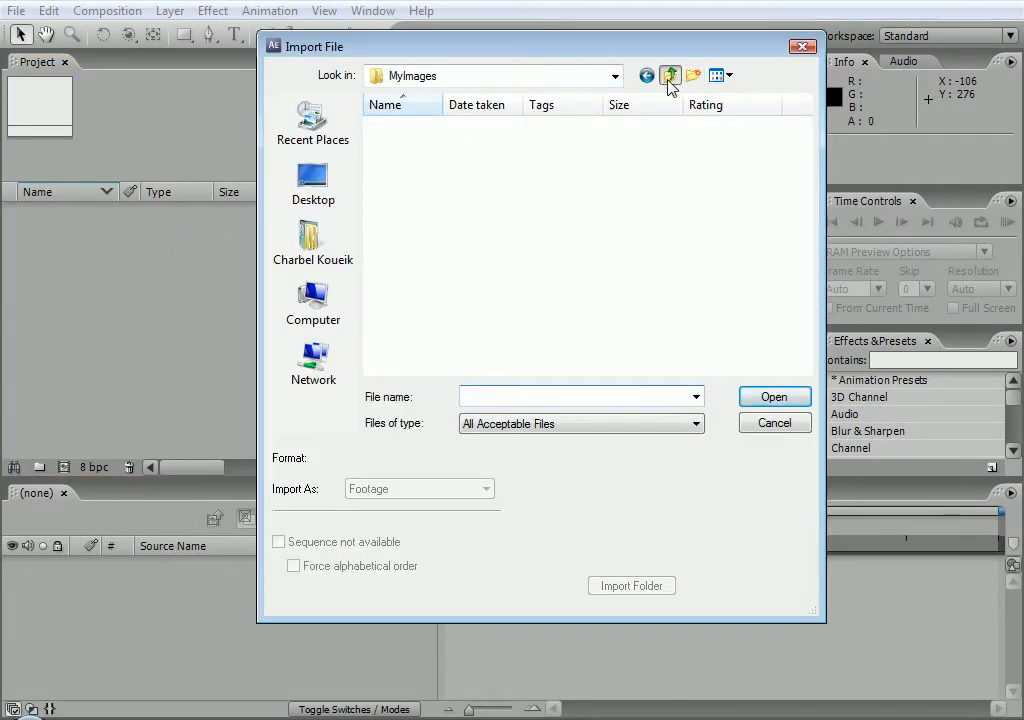
Step: Pick AJ.tga from the Pshop folder in thumbnails view and accept Straight - Unmatted alpha
{"action": "left_click", "coordinate": [668, 76]}
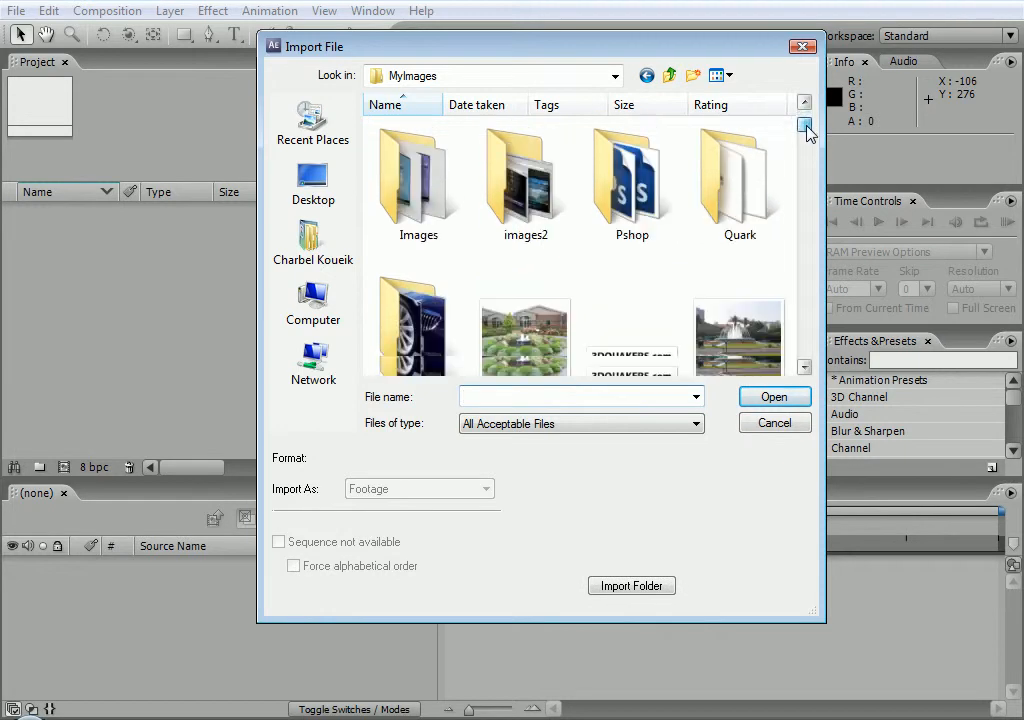
{"action": "double_click", "coordinate": [632, 180]}
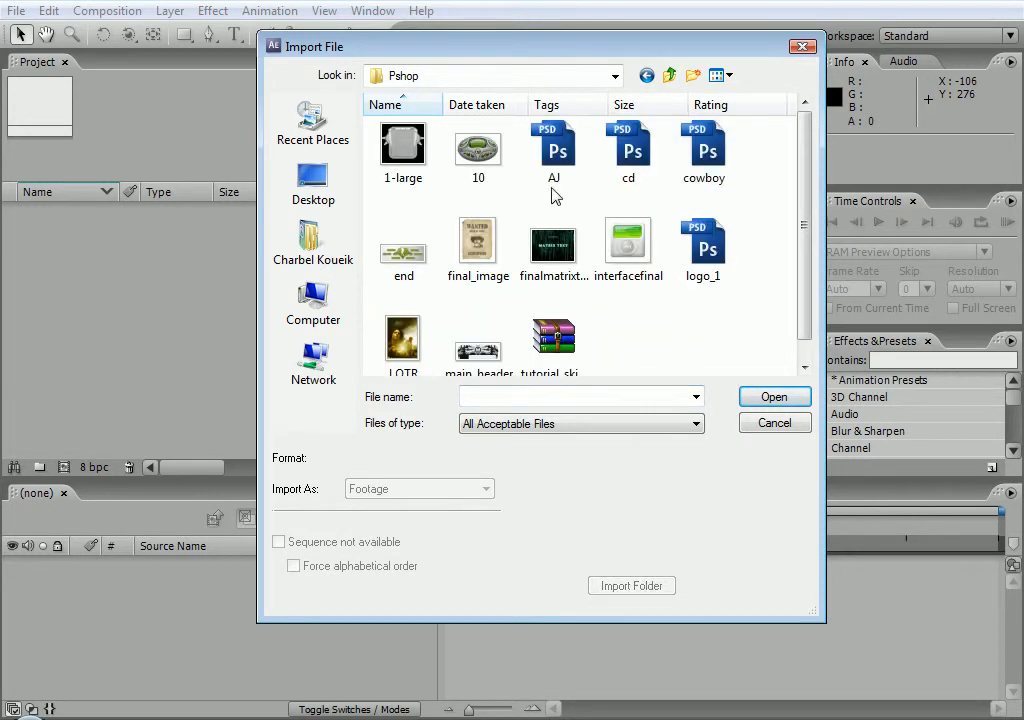
{"action": "scroll", "scroll_direction": "down", "scroll_amount": 3}
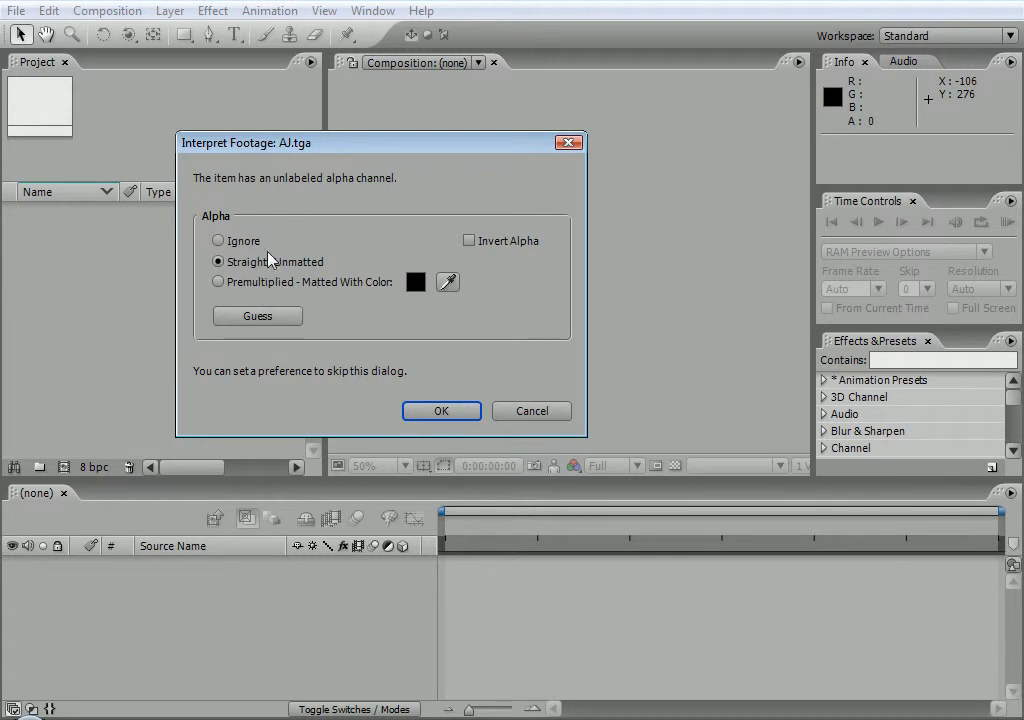
{"action": "mouse_move", "coordinate": [264, 268]}
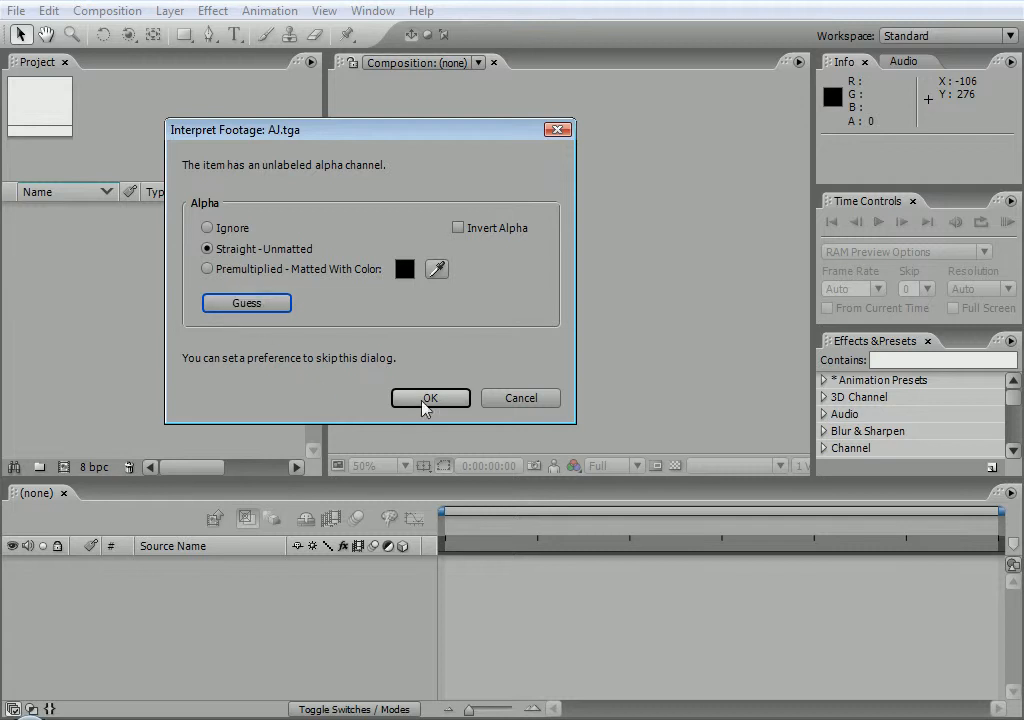
{"action": "left_click", "coordinate": [430, 398]}
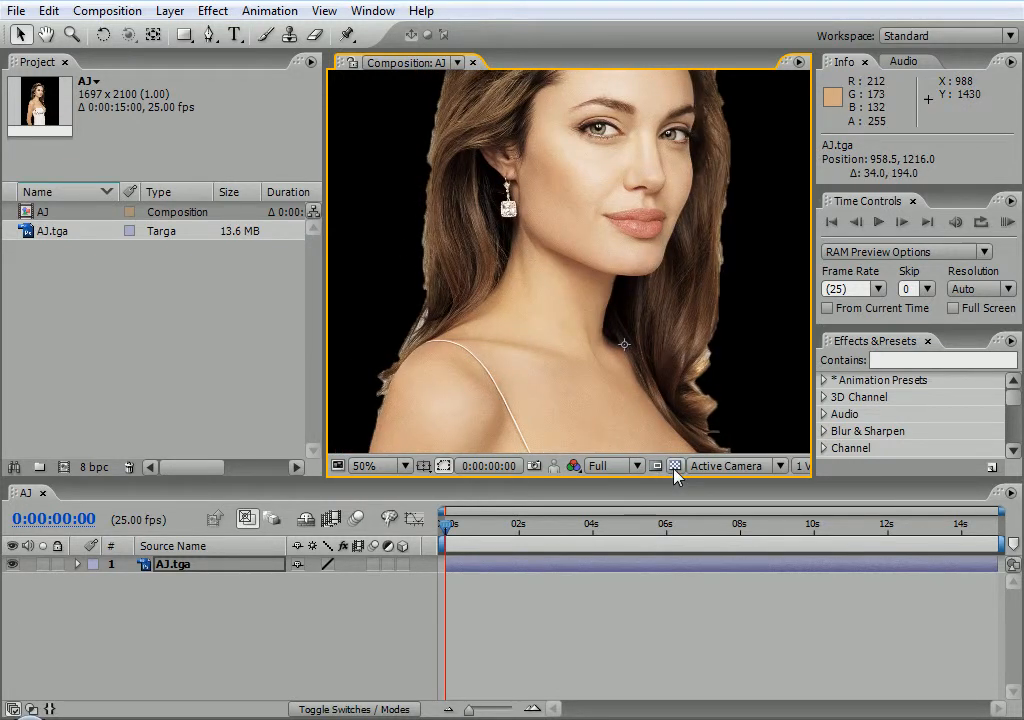
Step: Show the transparency grid so the woman appears over checkerboard instead of black
{"action": "left_click", "coordinate": [674, 464]}
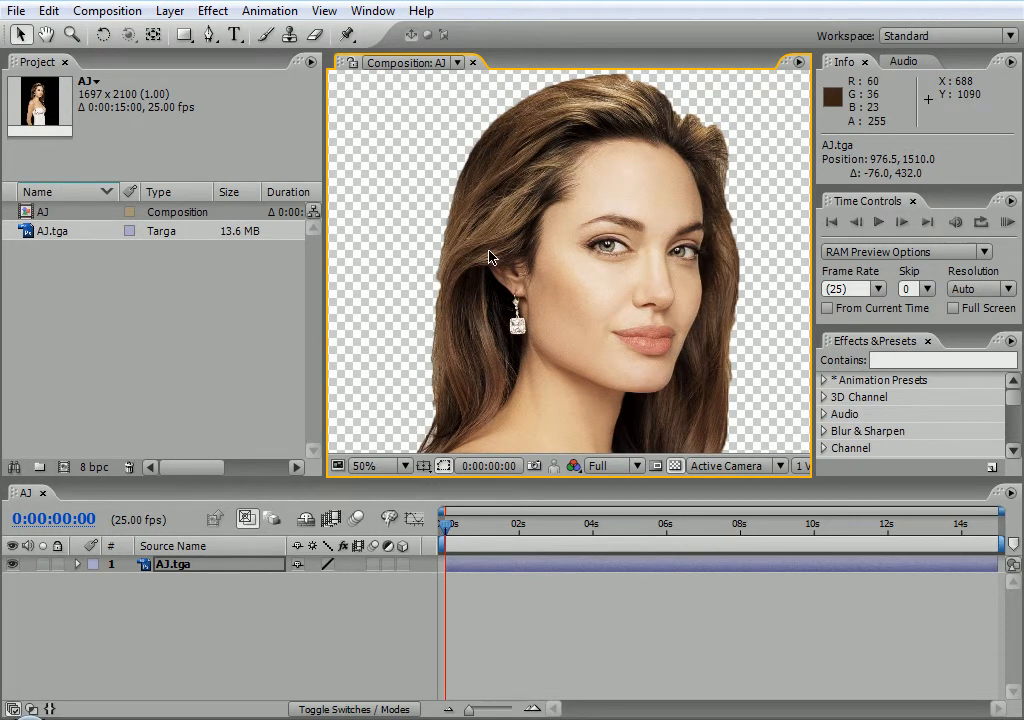
{"action": "mouse_move", "coordinate": [576, 352]}
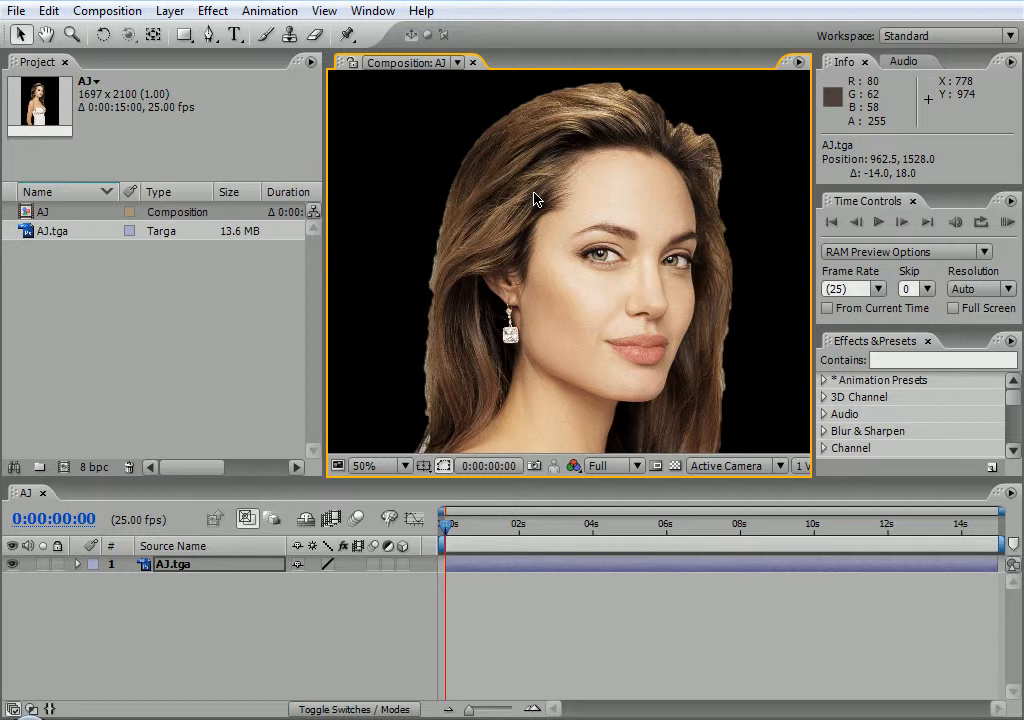
{"action": "mouse_move", "coordinate": [518, 204]}
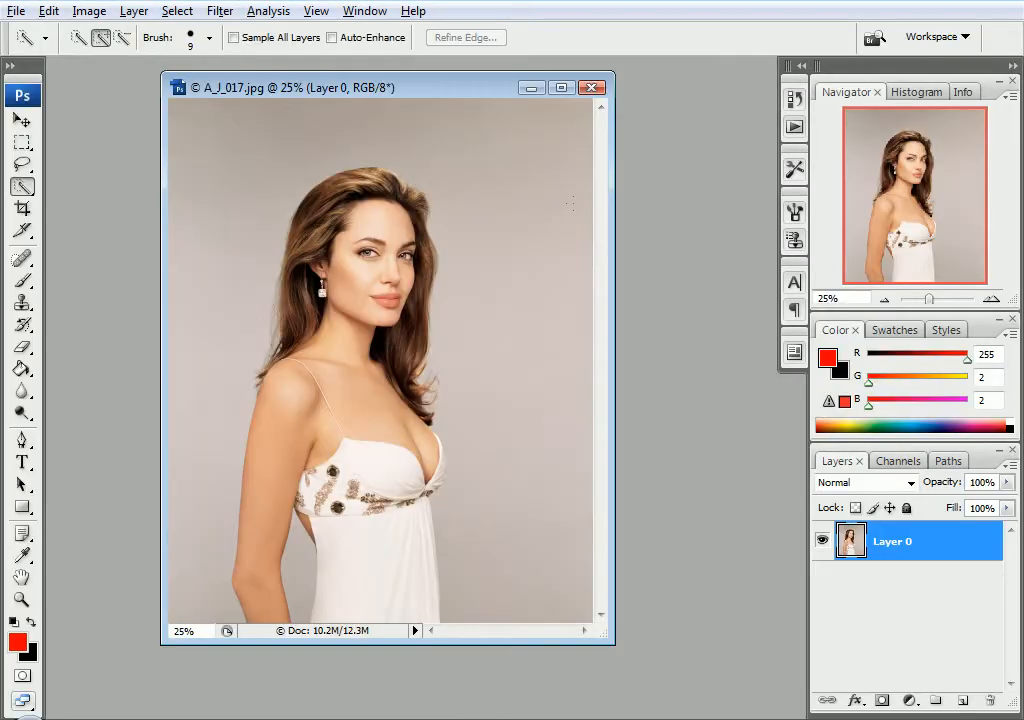
Step: Delete the grey background leaving the woman on transparency, then start Save for Web & Devices
{"action": "left_click", "coordinate": [892, 460]}
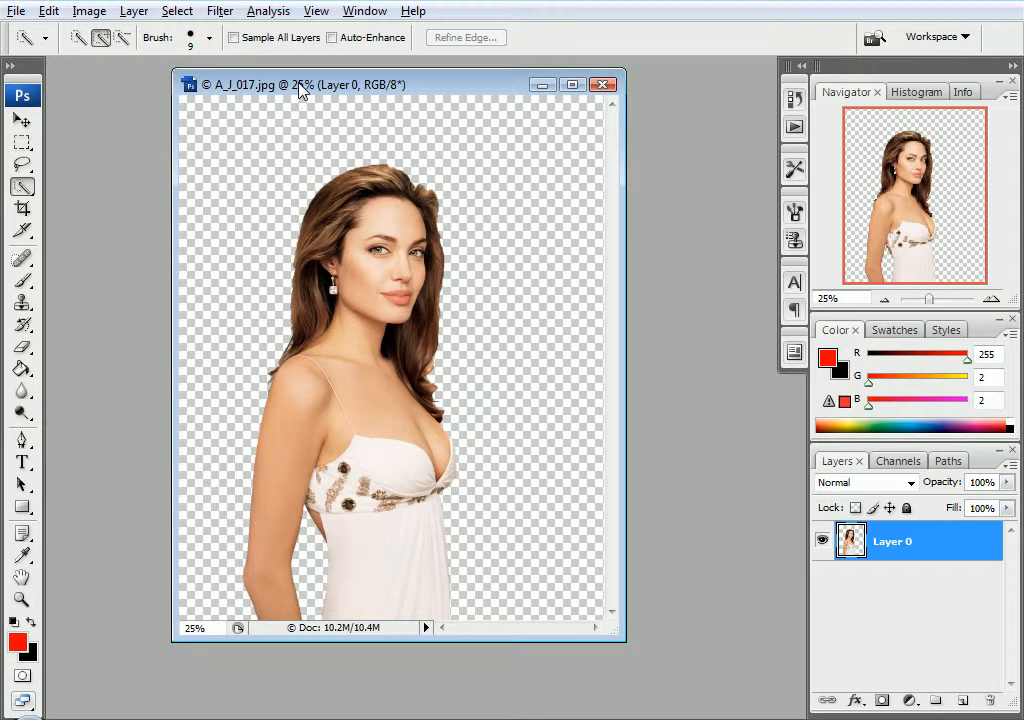
{"action": "left_click_drag", "start_coordinate": [300, 84], "coordinate": [290, 96]}
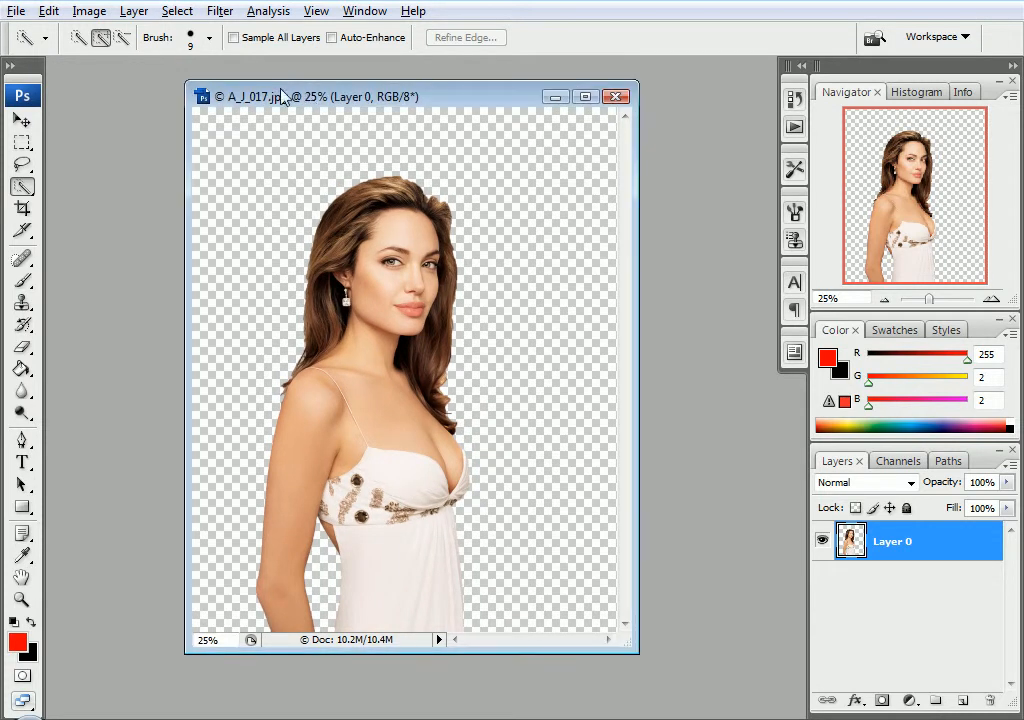
{"action": "left_click", "coordinate": [16, 12]}
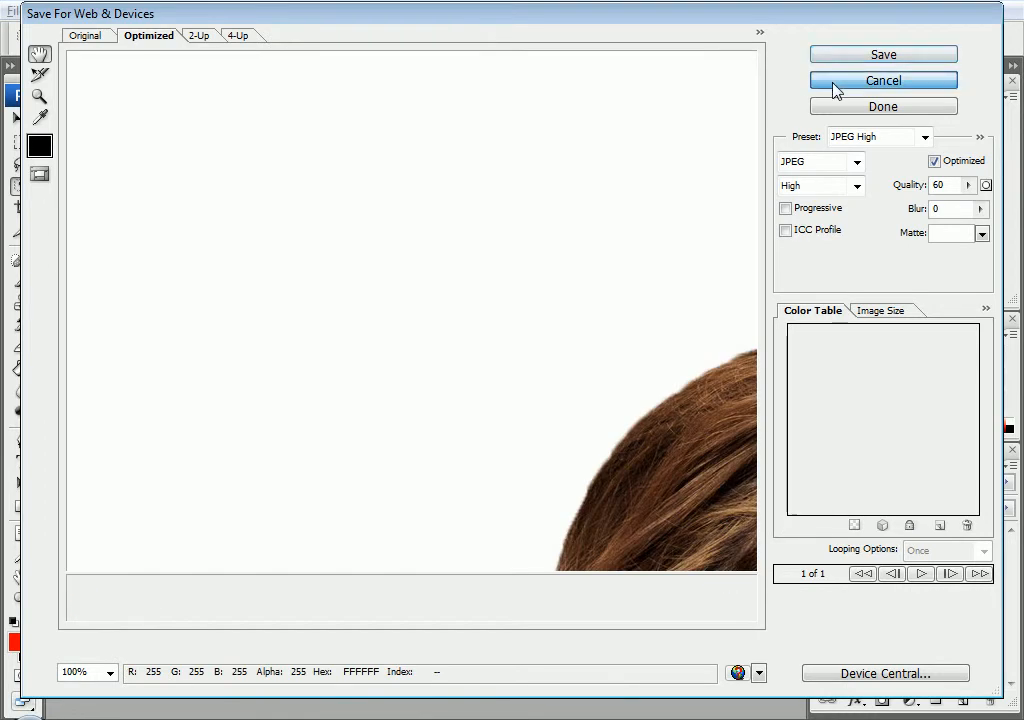
Step: Cancel the web export and resize the image to 800 × 990 pixels
{"action": "left_click", "coordinate": [882, 80]}
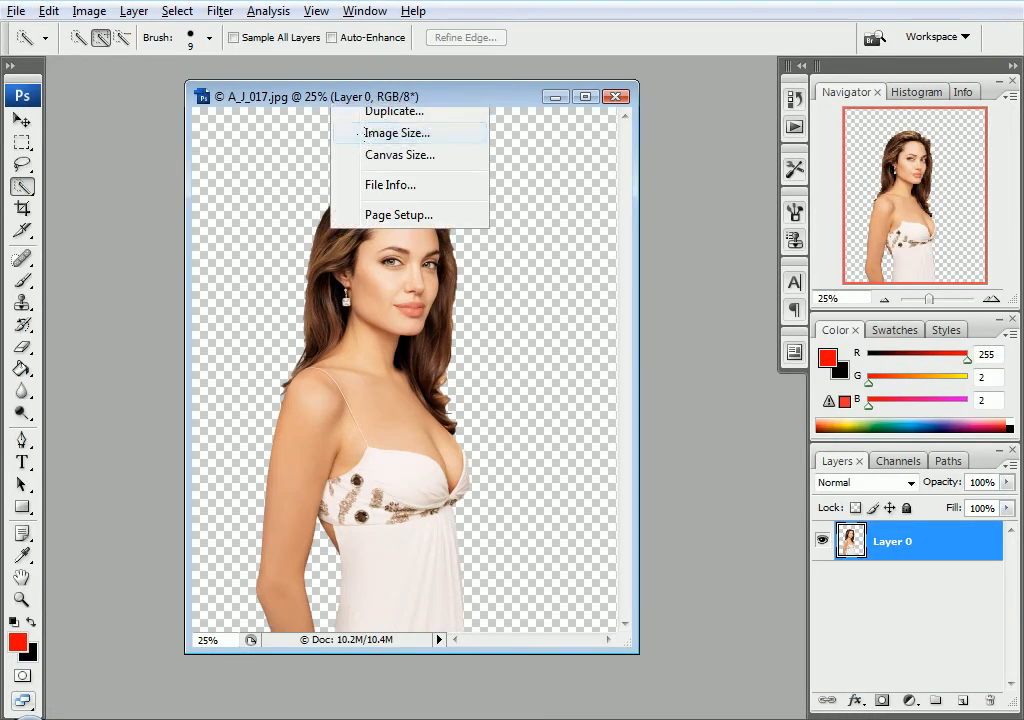
{"action": "left_click", "coordinate": [396, 132]}
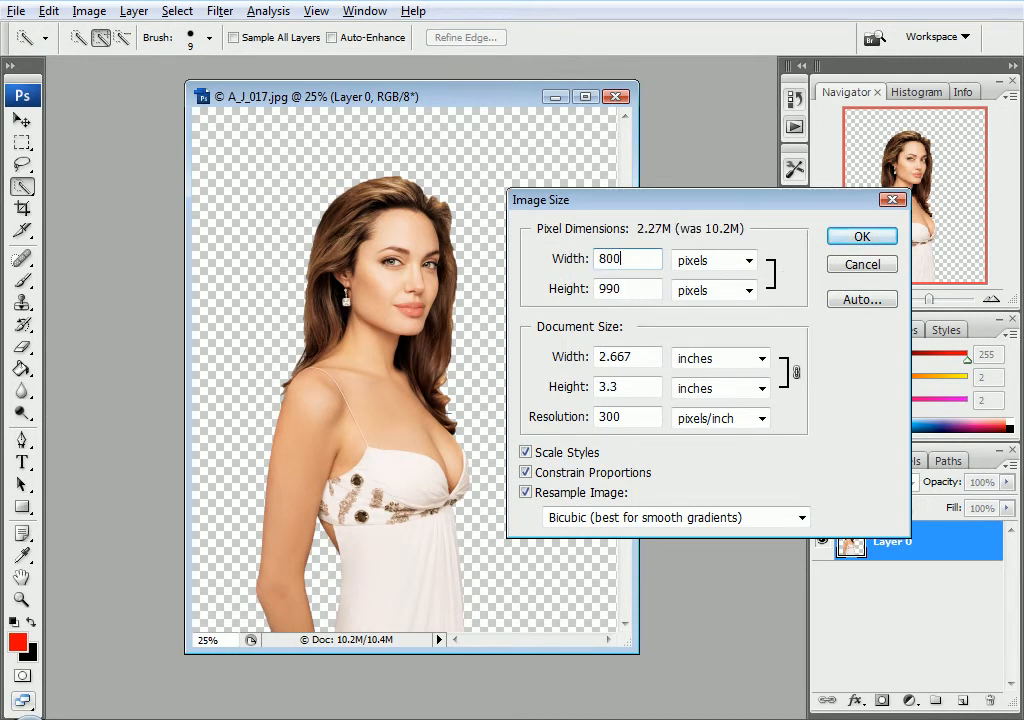
{"action": "left_click", "coordinate": [860, 236]}
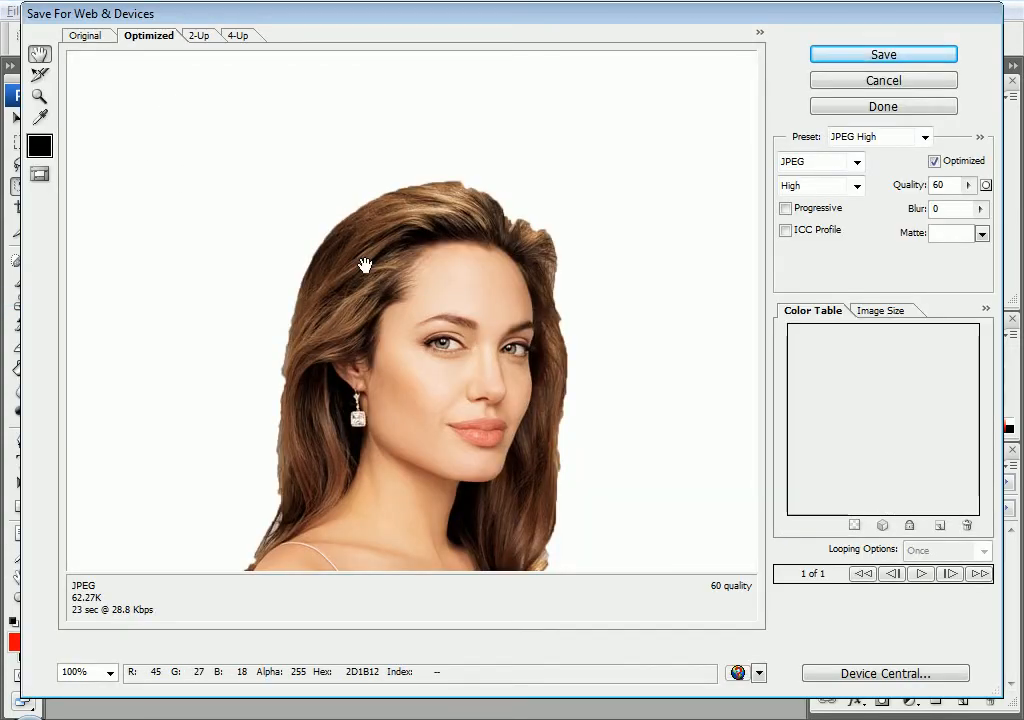
{"action": "mouse_move", "coordinate": [494, 136]}
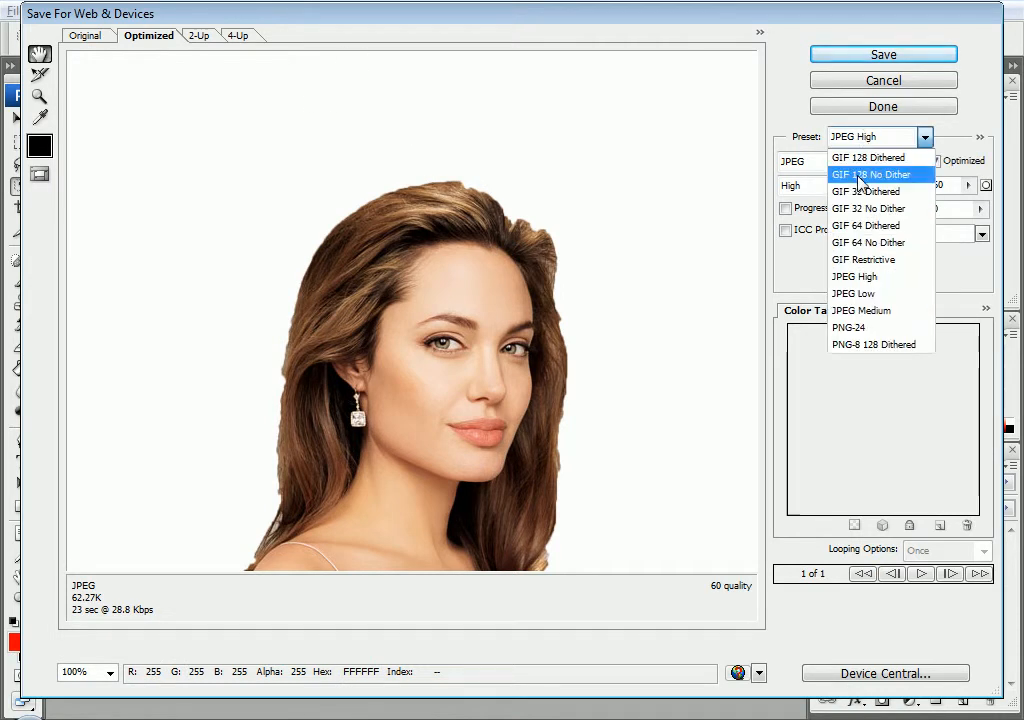
Step: Back in Save for Web, choose the PNG-24 preset with transparency and proceed to save
{"action": "left_click", "coordinate": [848, 328]}
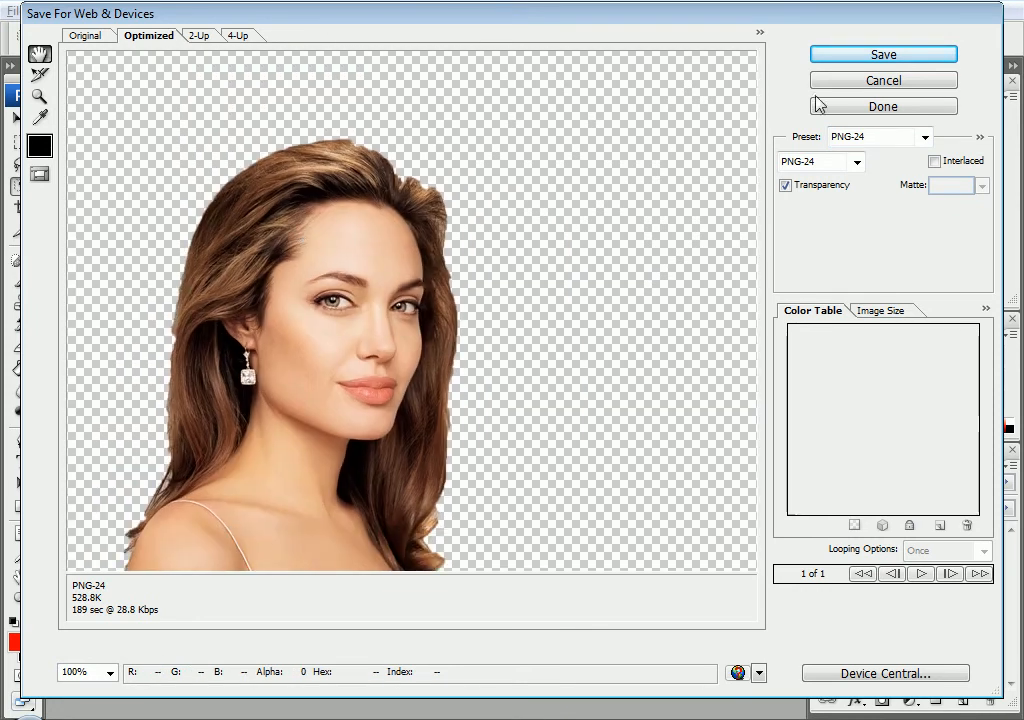
{"action": "left_click", "coordinate": [882, 54]}
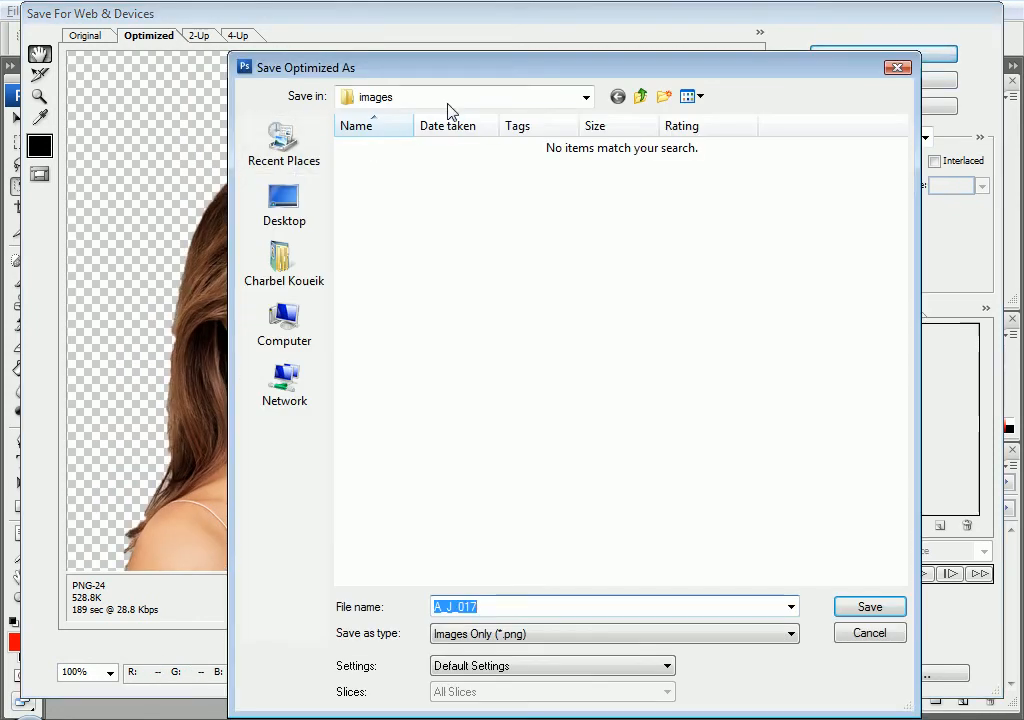
Step: Save the PNG as AJ_PNG in Programs (D:) > MyImages > Pshop
{"action": "left_click", "coordinate": [584, 96]}
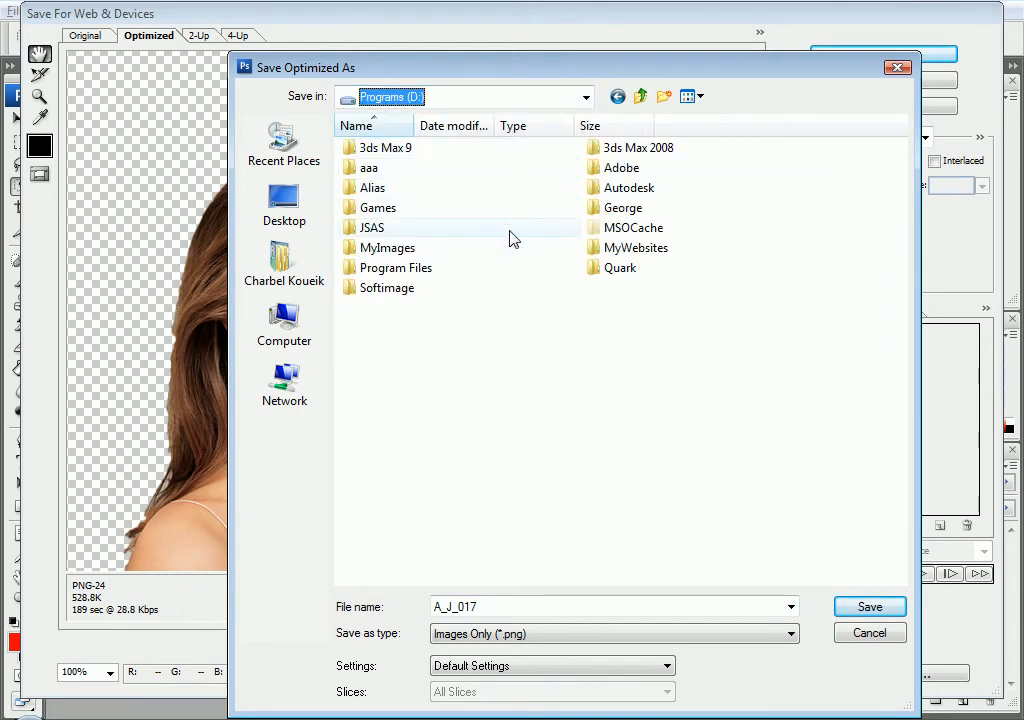
{"action": "double_click", "coordinate": [388, 248]}
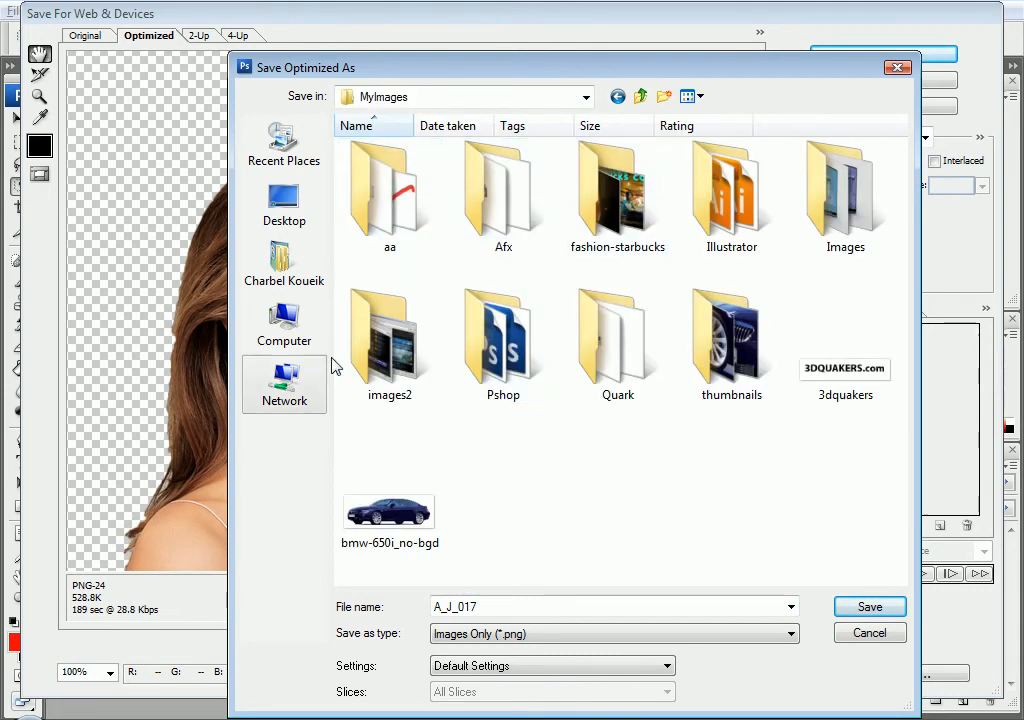
{"action": "double_click", "coordinate": [504, 340]}
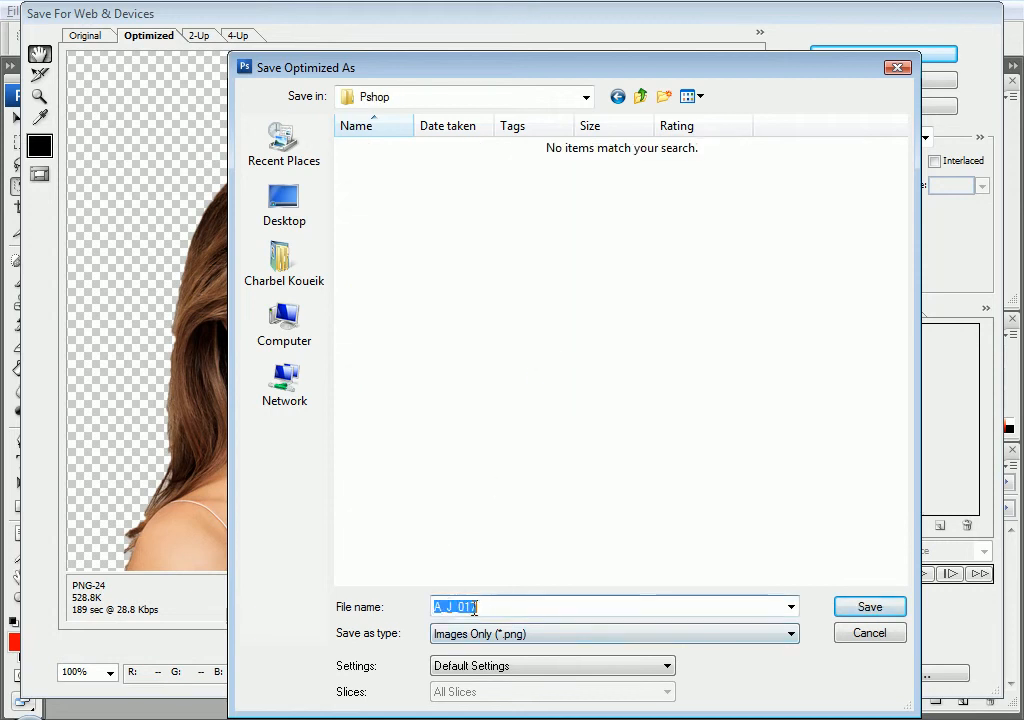
{"action": "type", "text": "AJ"}
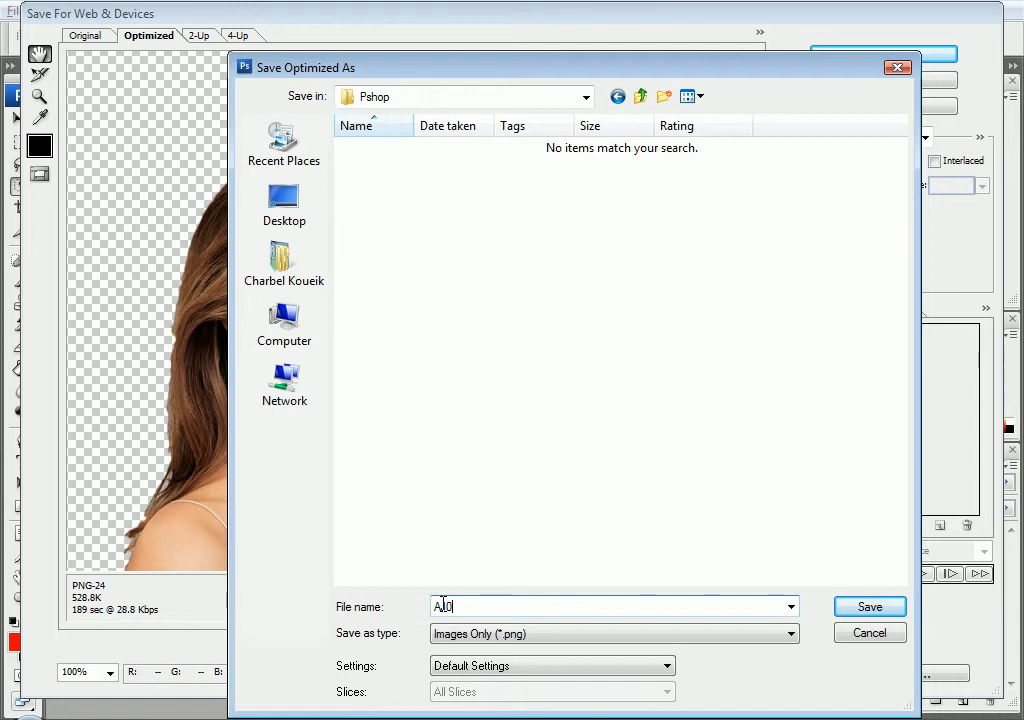
{"action": "type", "text": "J"}
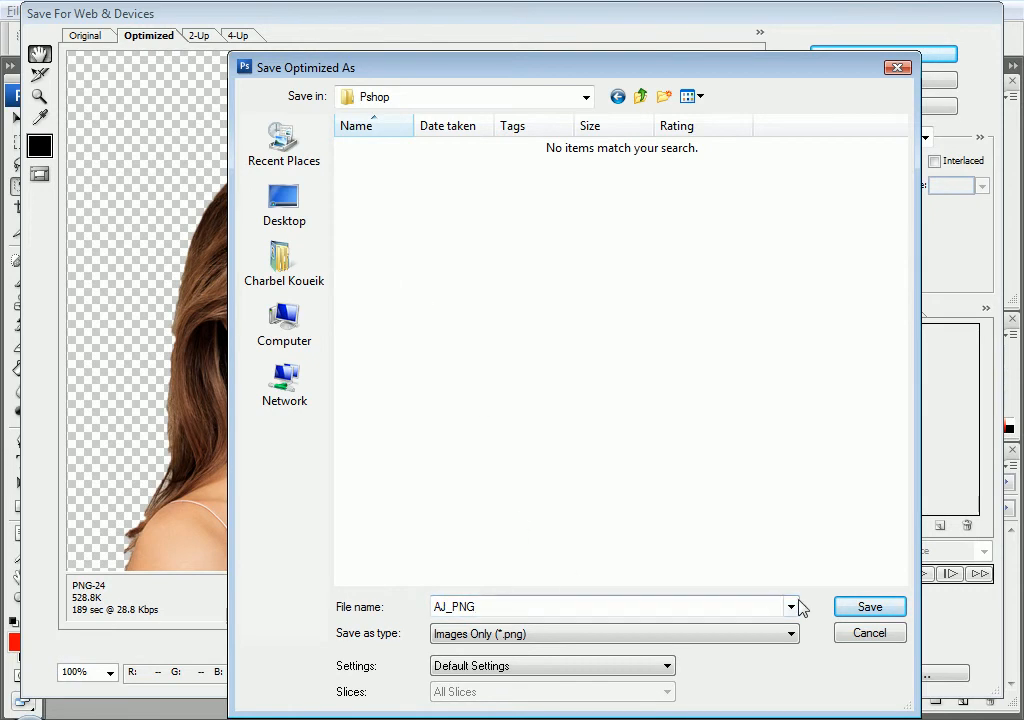
{"action": "left_click", "coordinate": [868, 608]}
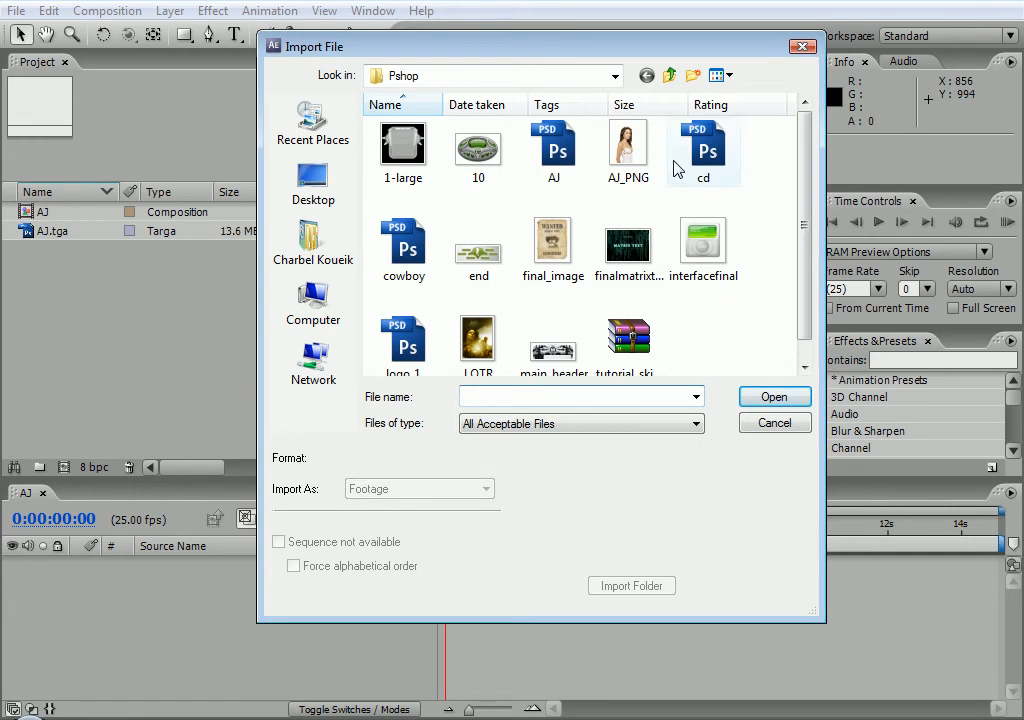
Step: Import AJ_PNG from Pshop and drag its layer toward the composition centre
{"action": "left_click", "coordinate": [772, 396]}
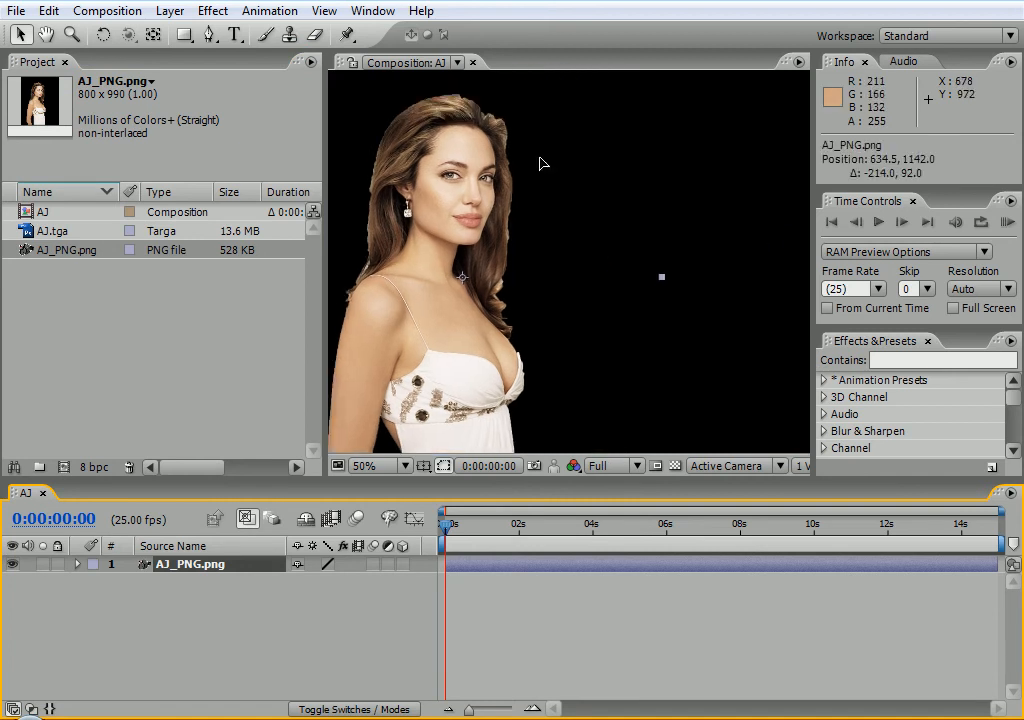
{"action": "left_click_drag", "start_coordinate": [460, 280], "coordinate": [570, 290]}
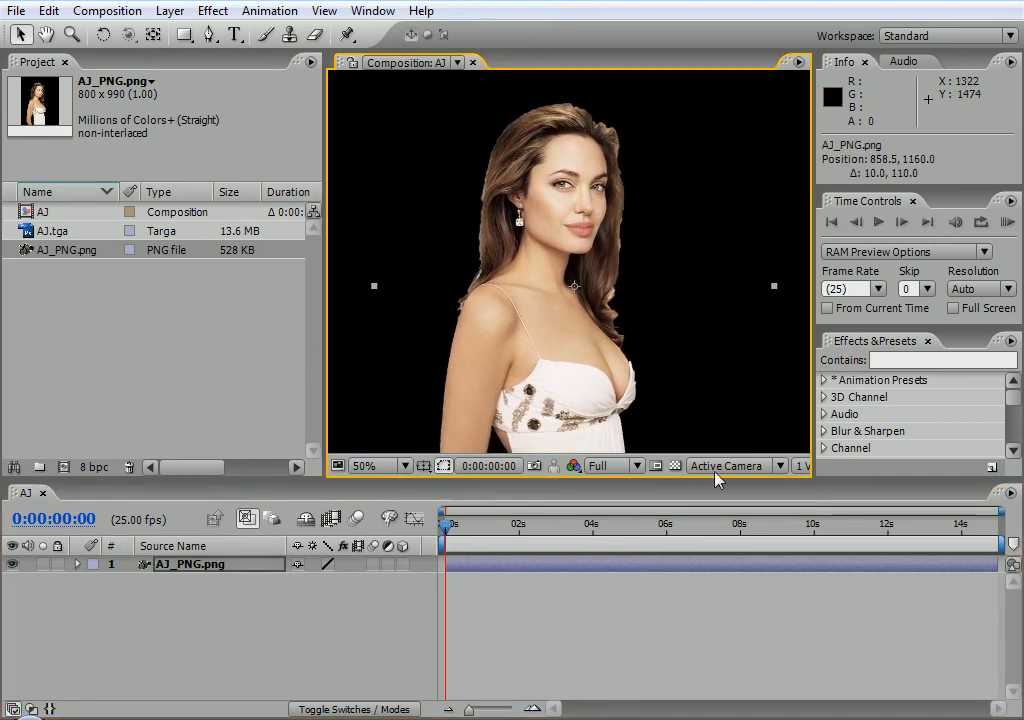